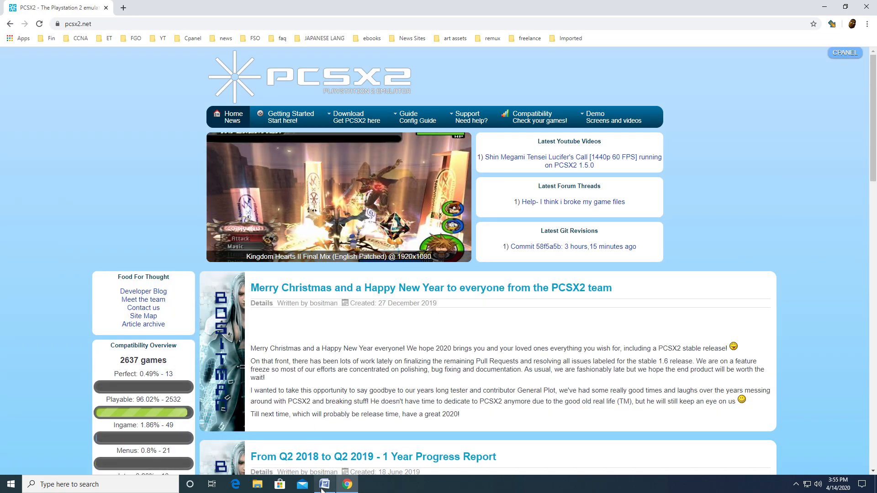
mouse_move(323, 484)
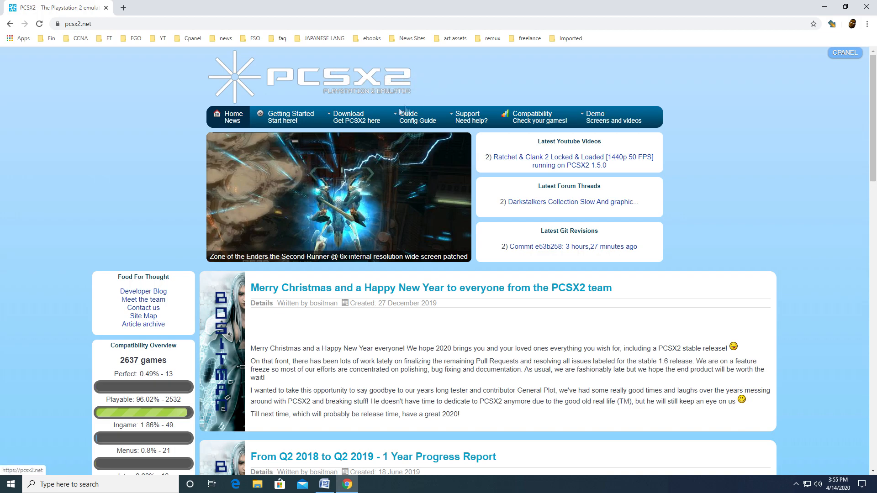
From the pcsx2.net Download menu, go to the Windows development builds page
left_click(354, 117)
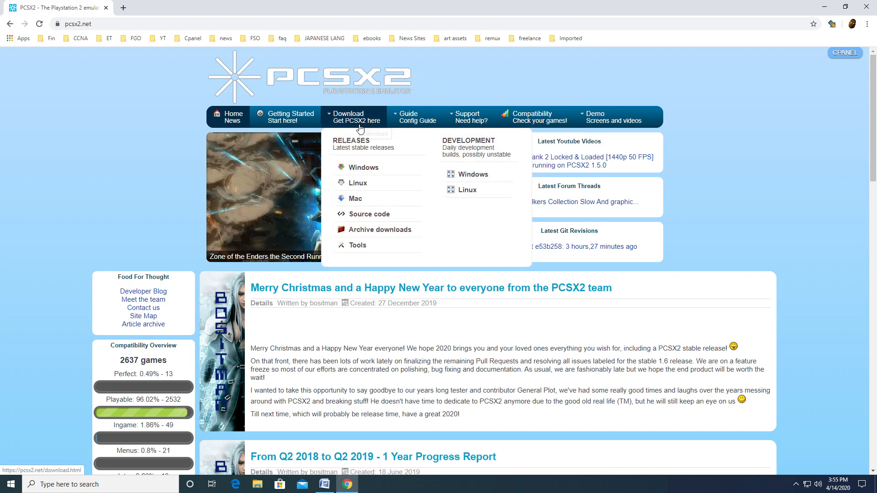
mouse_move(471, 173)
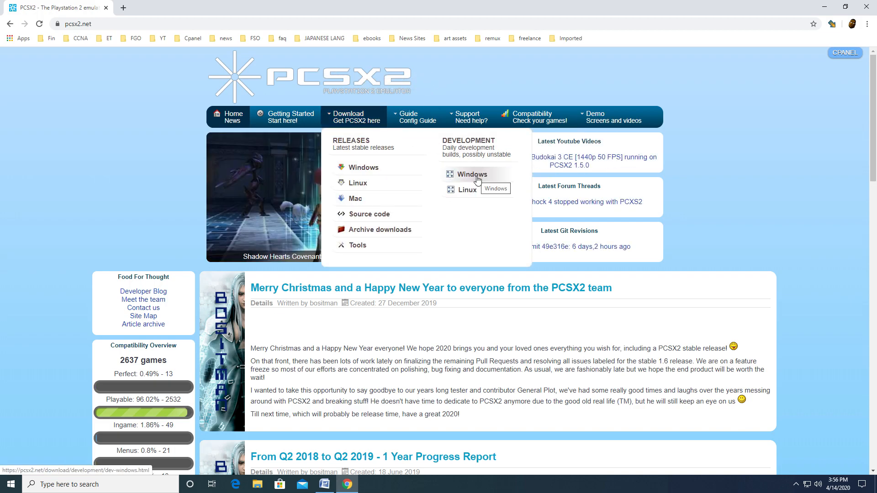
left_click(472, 173)
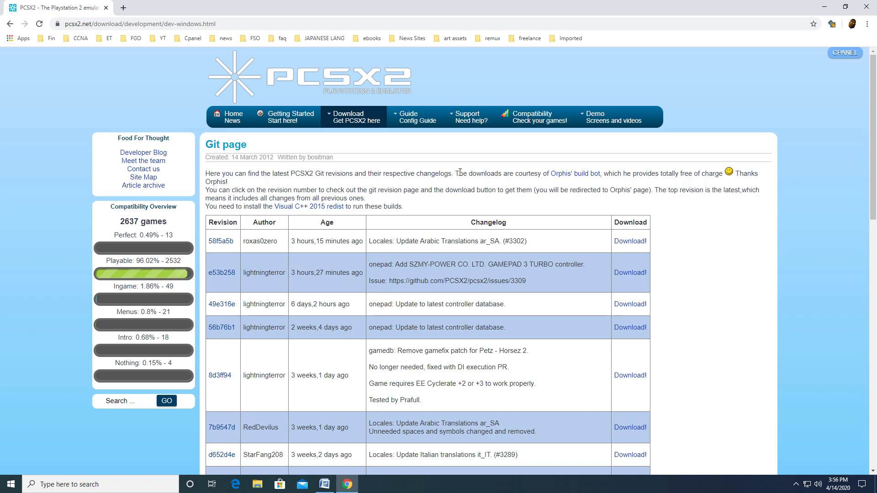
mouse_move(547, 199)
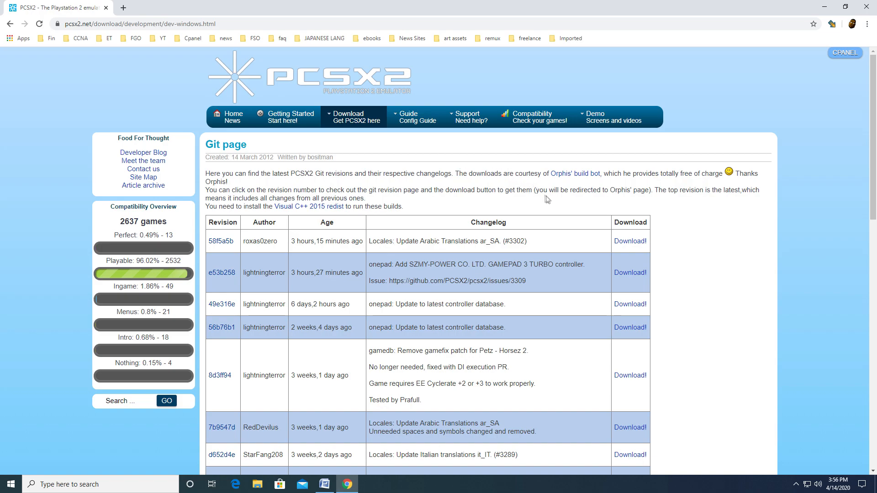
mouse_move(629, 241)
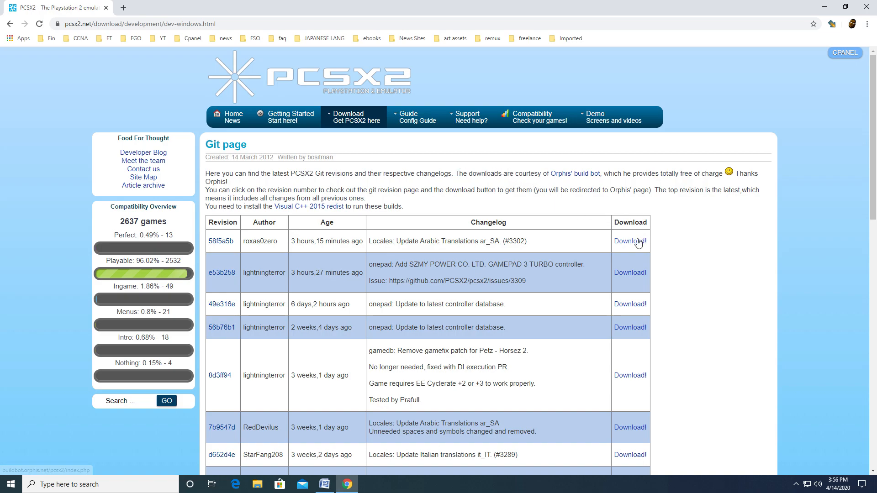
mouse_move(655, 234)
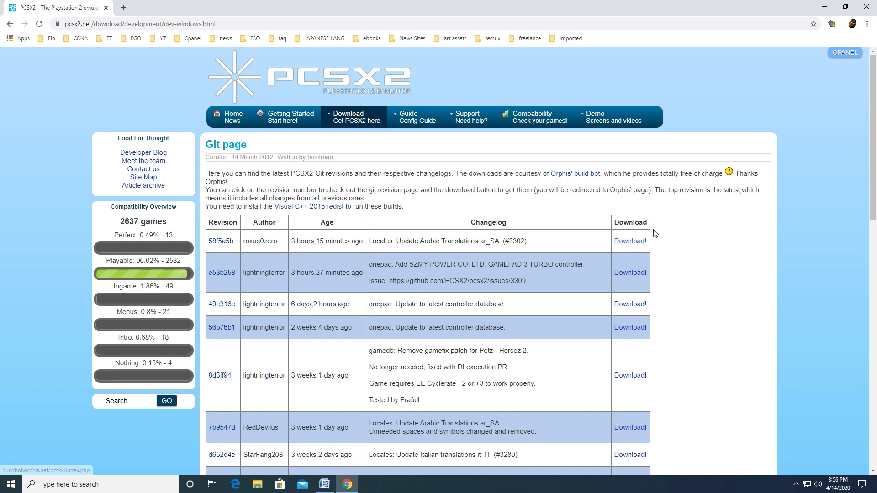
mouse_move(630, 241)
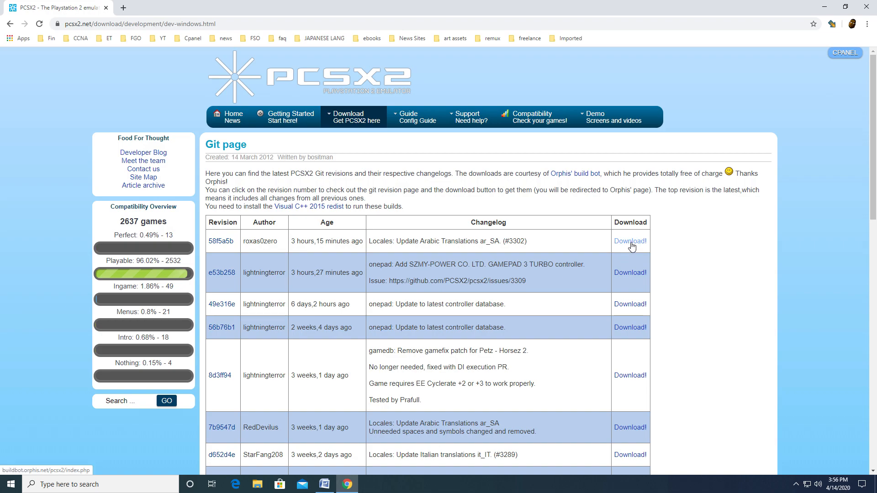
Download build v1.5.0-dev-3403 (Windows 32bit) and extract the .7z to C:\EMULATORS
left_click(629, 241)
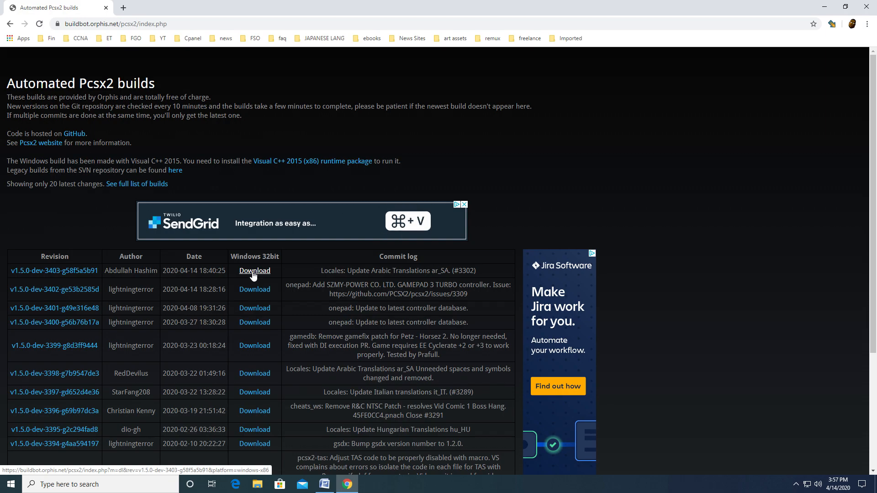
left_click(254, 270)
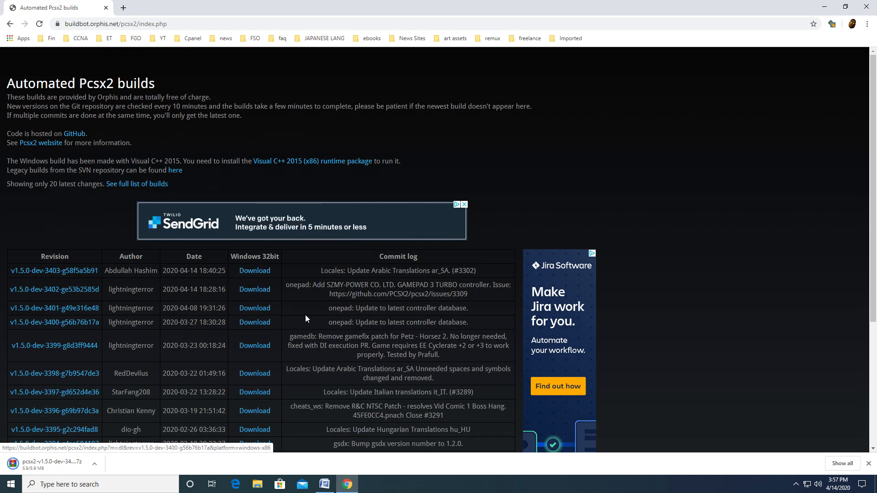
mouse_move(385, 455)
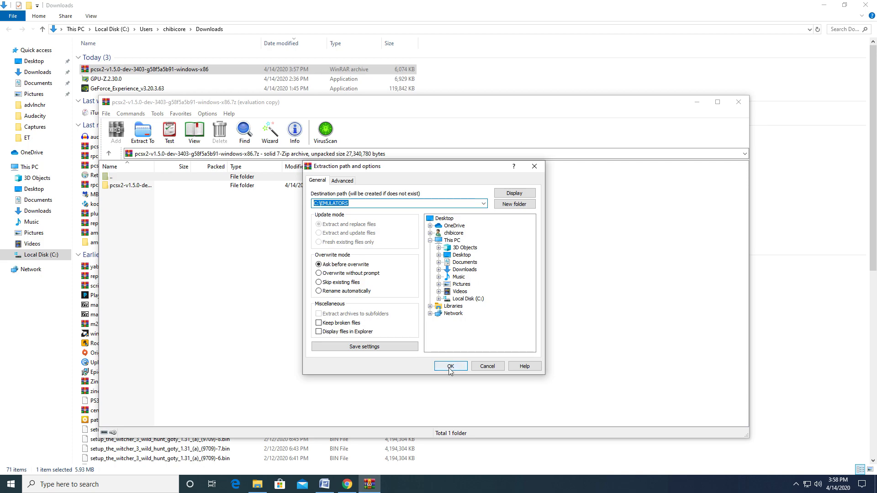
left_click(450, 365)
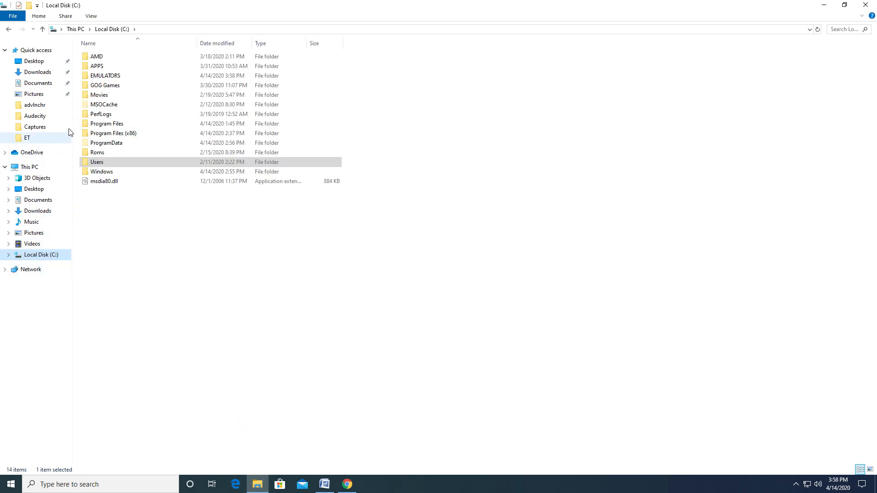
Launch pcsx2.exe from C:\EMULATORS\pcsx2-v1.5.0-dev-3403 for the first time
left_click(104, 76)
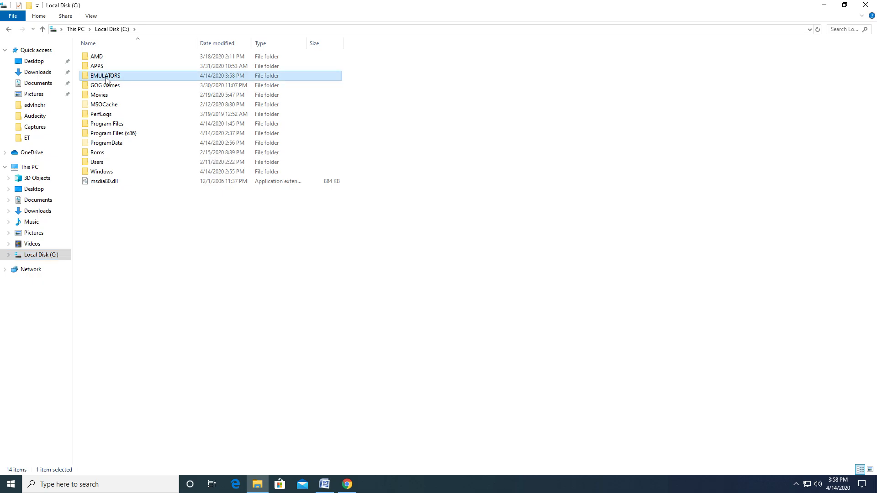
double_click(104, 76)
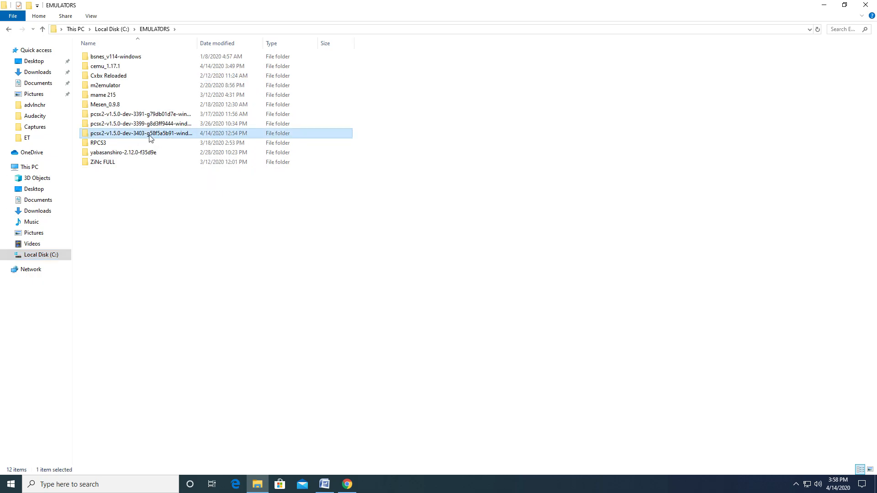
double_click(140, 133)
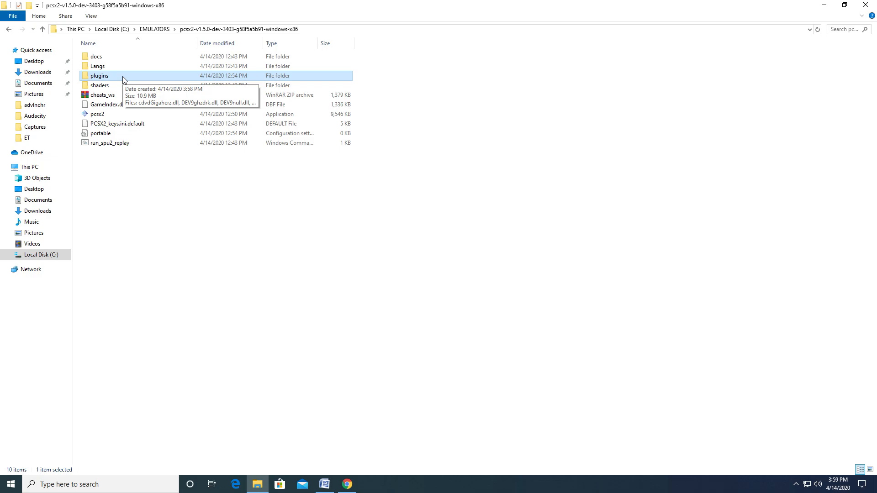
left_click(97, 114)
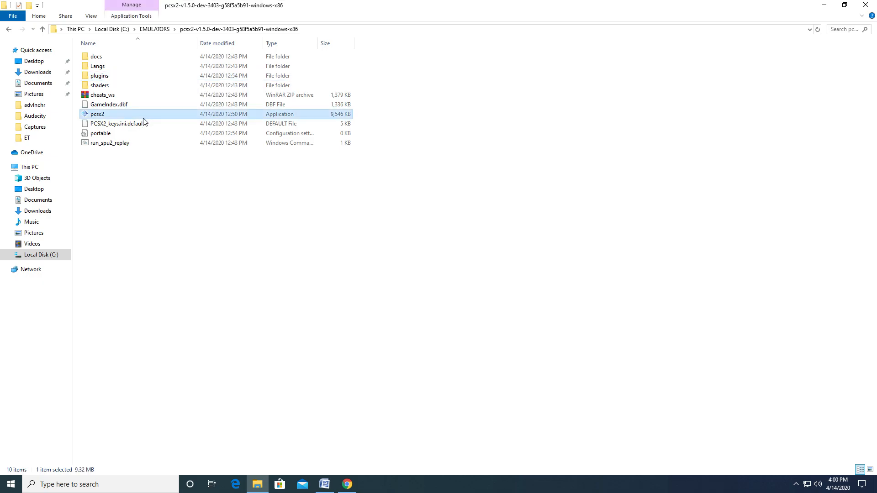
mouse_move(143, 123)
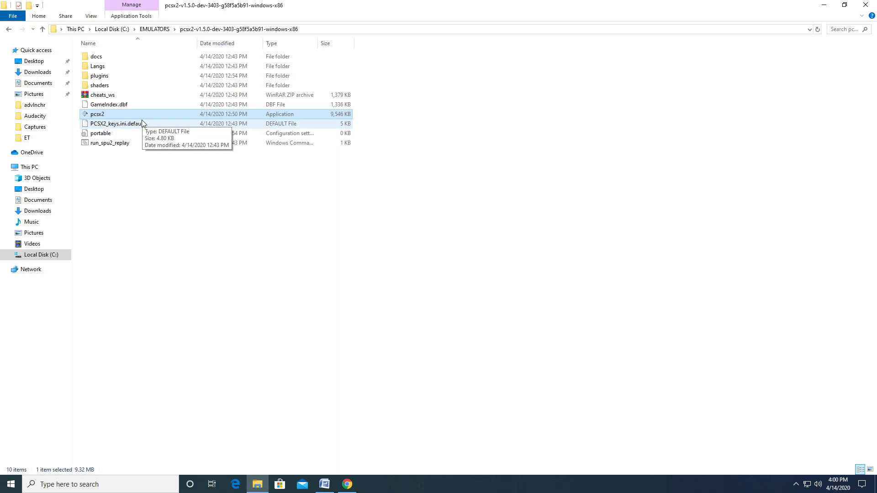
mouse_move(145, 116)
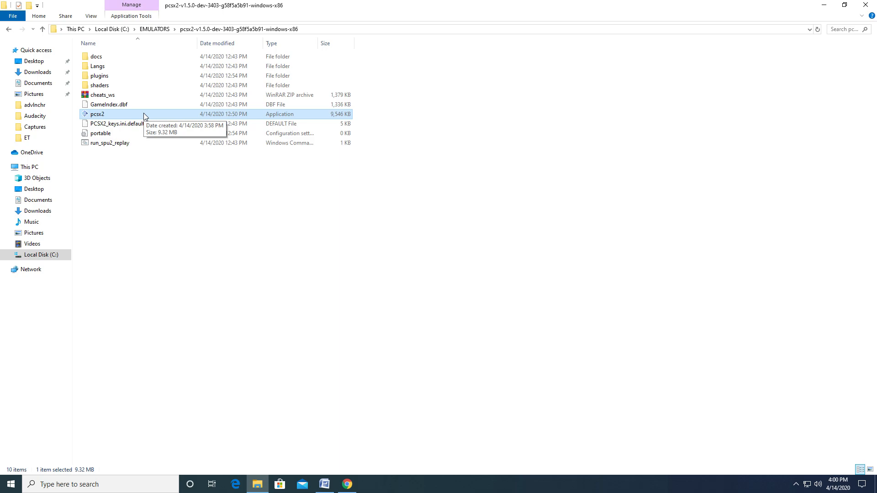
mouse_move(149, 116)
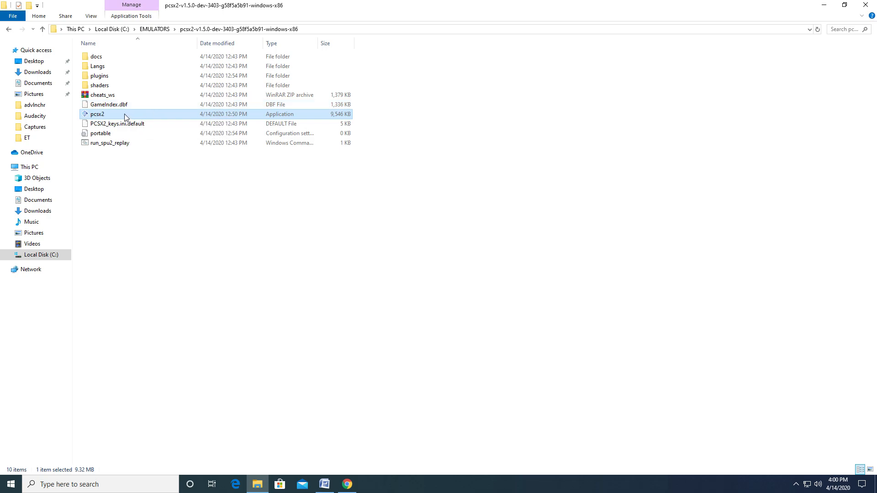
double_click(97, 114)
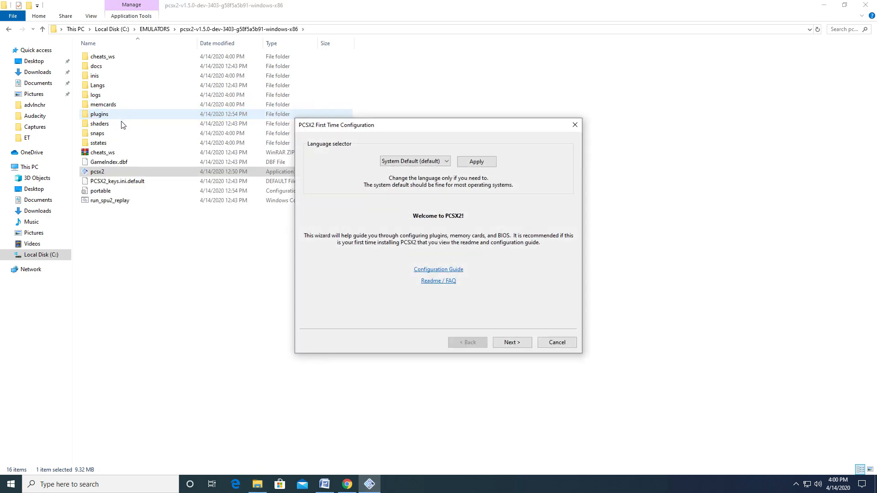
mouse_move(518, 223)
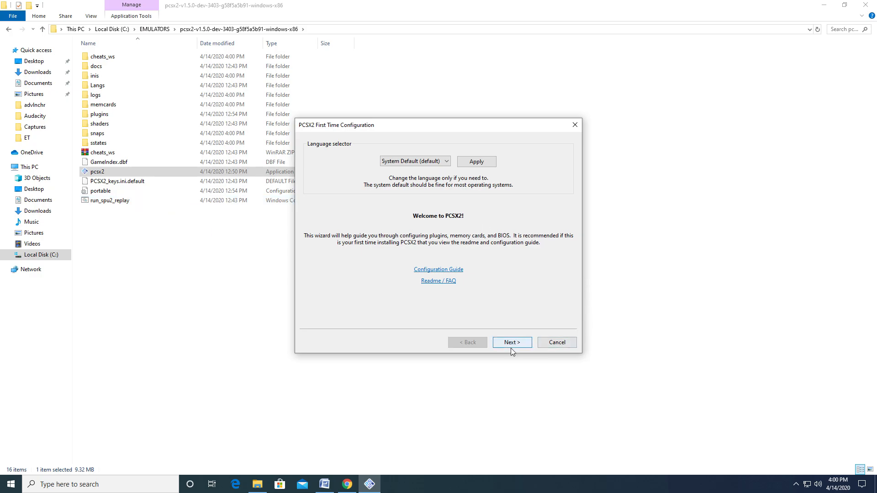
Pass the welcome page and keep the default plugins, including the AVX2 GSdx graphics plugin
left_click(511, 342)
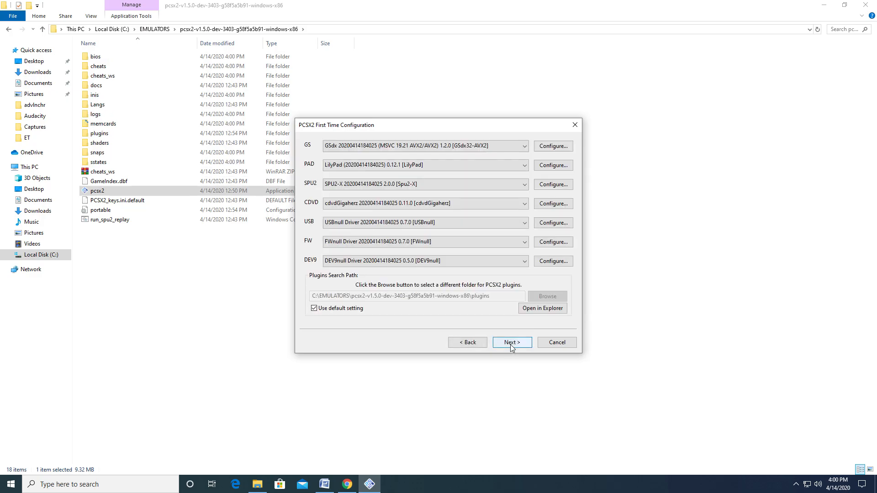
mouse_move(509, 347)
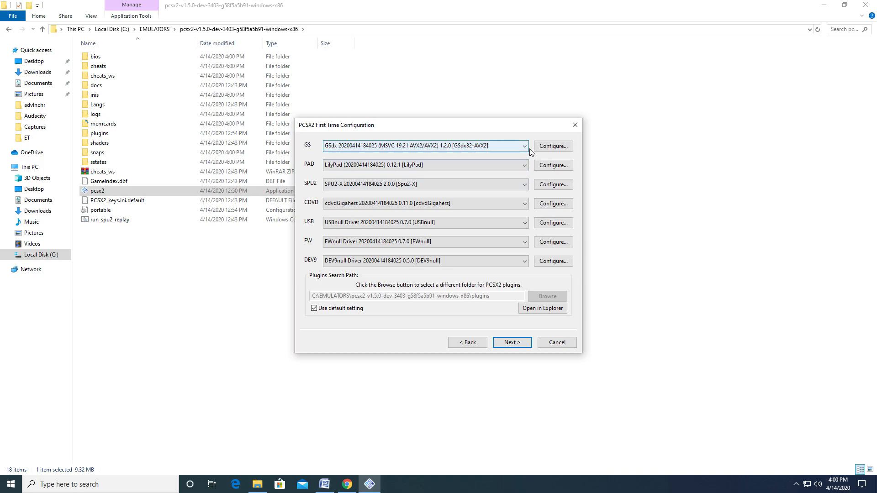
left_click(522, 145)
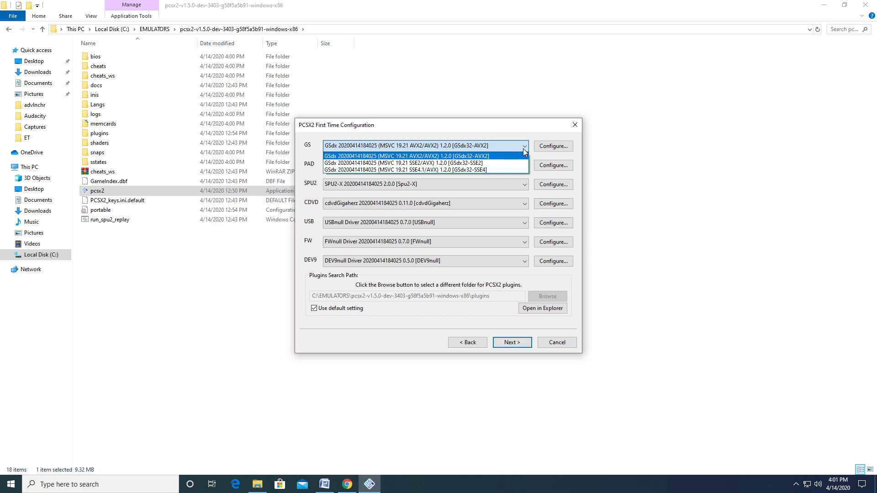
left_click(425, 146)
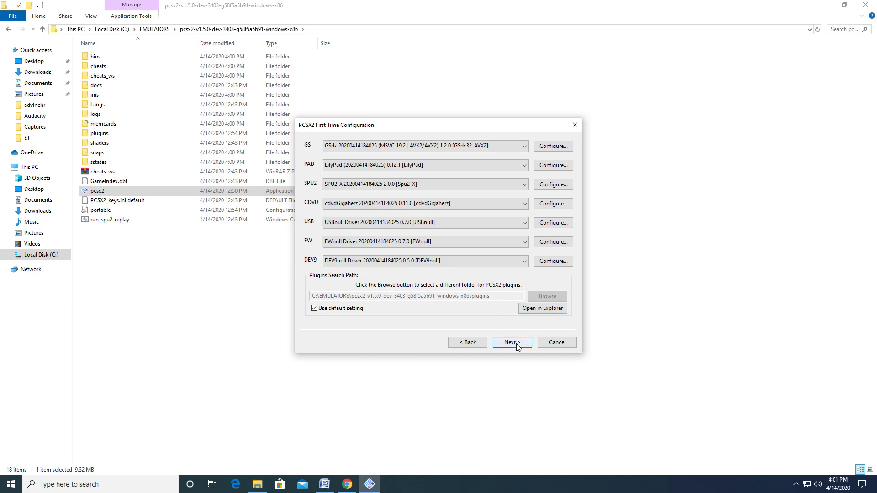
left_click(509, 342)
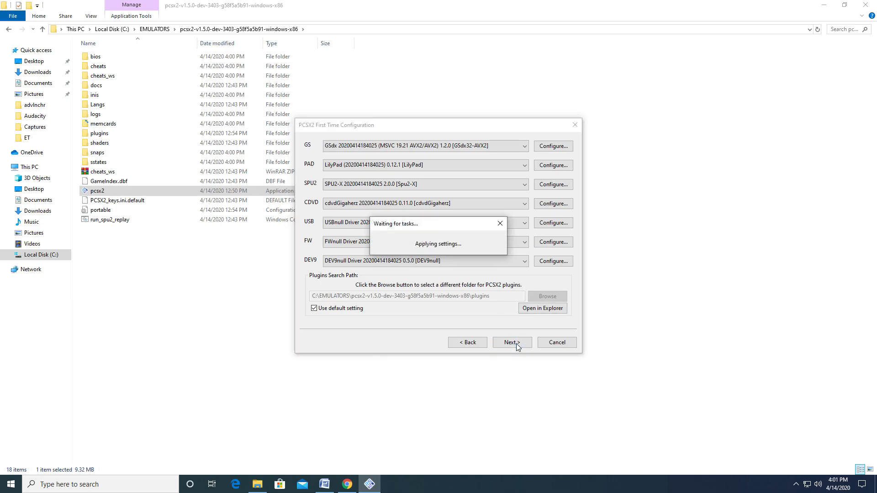
Continue to the wizard's 'Select a BIOS rom' page
left_click(509, 343)
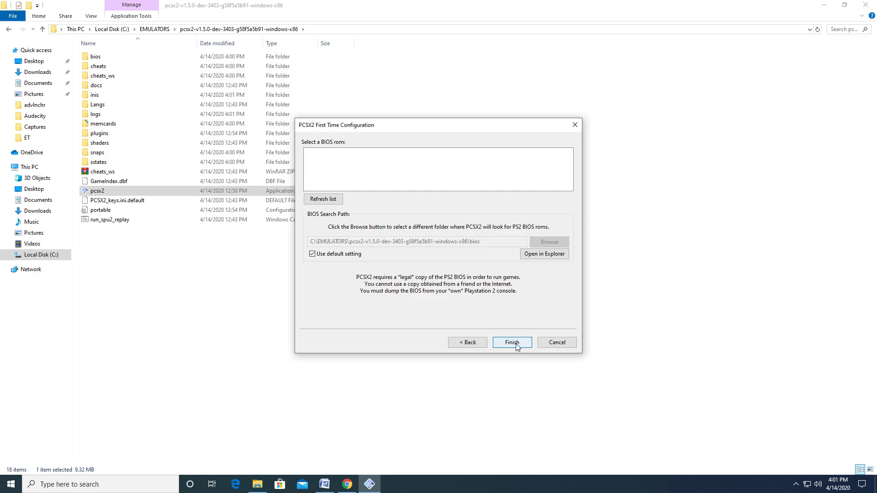
mouse_move(490, 341)
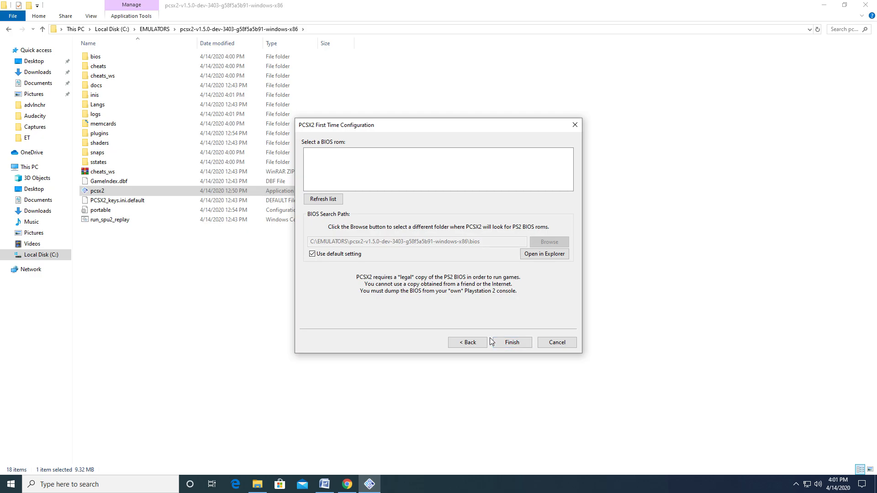
mouse_move(368, 481)
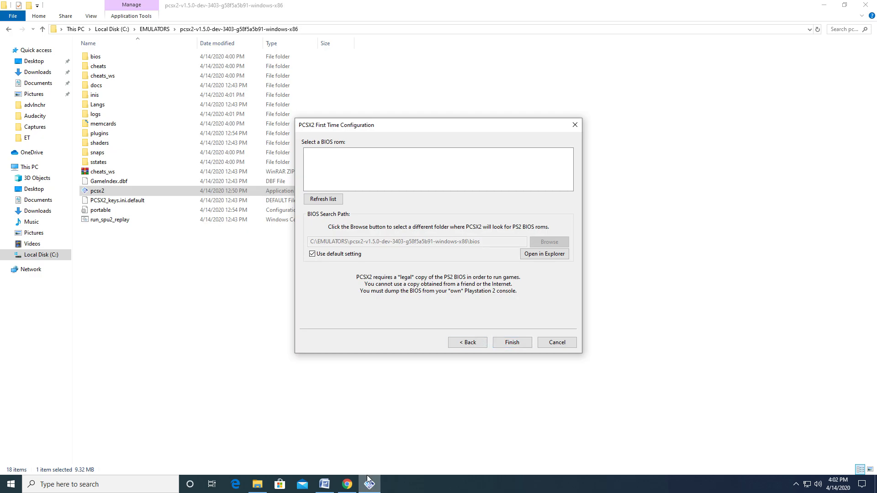
mouse_move(363, 450)
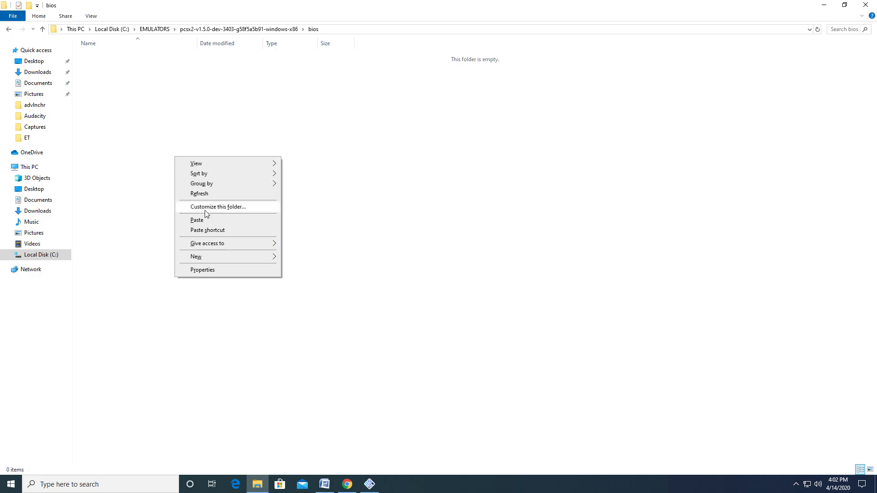
mouse_move(206, 221)
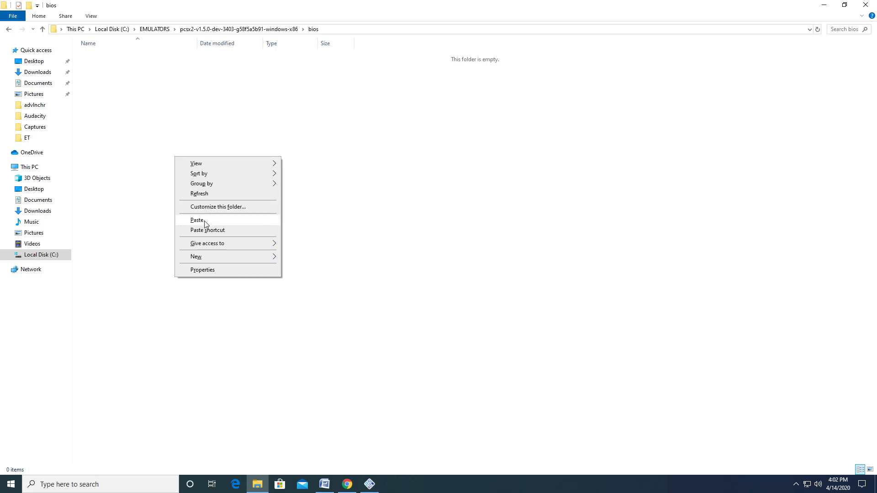
Paste the BIOS files into the empty bios folder and return to the PCSX2 wizard
left_click(197, 220)
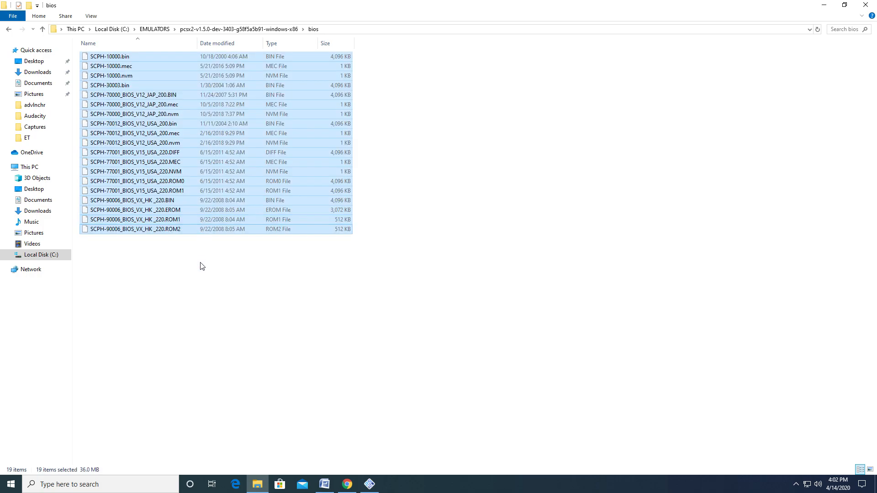
left_click(201, 266)
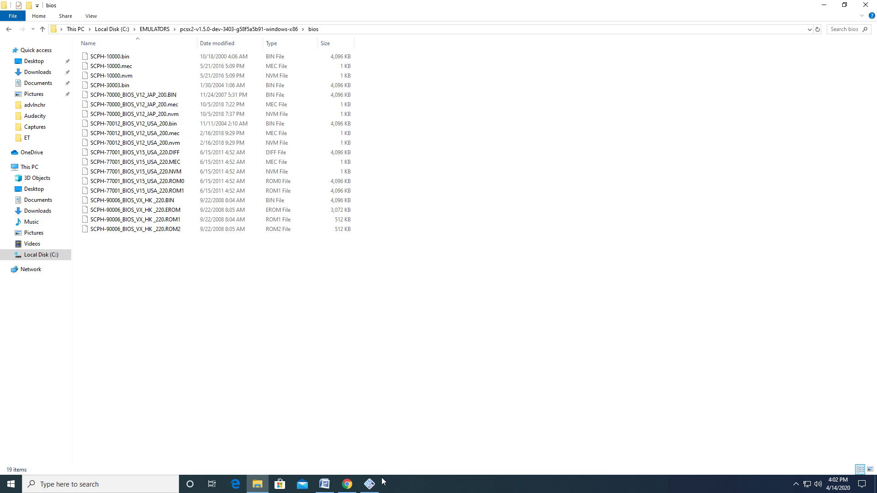
left_click(369, 484)
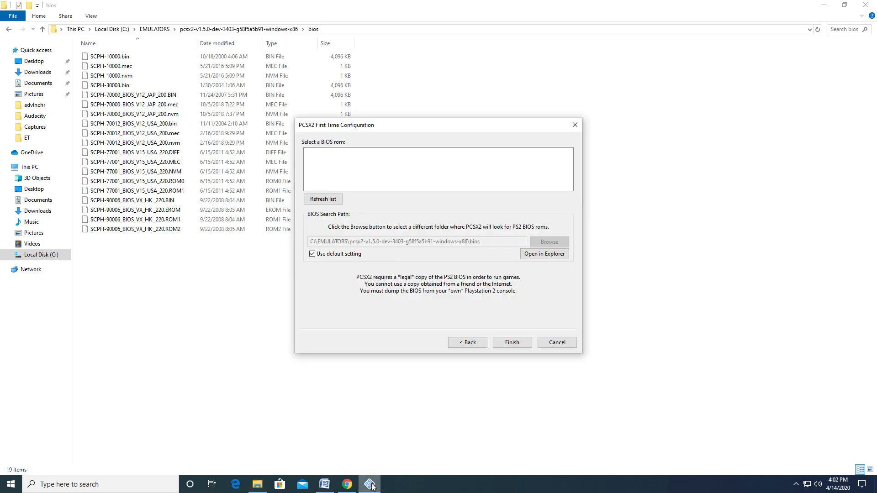
mouse_move(361, 414)
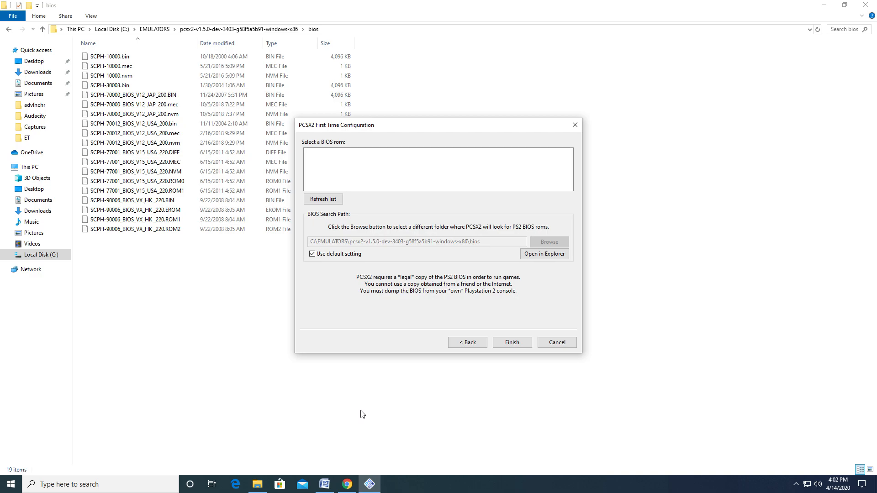
Refresh the BIOS list, choose USA v02.20 (10/02/2006) and finish first-time setup
left_click(322, 199)
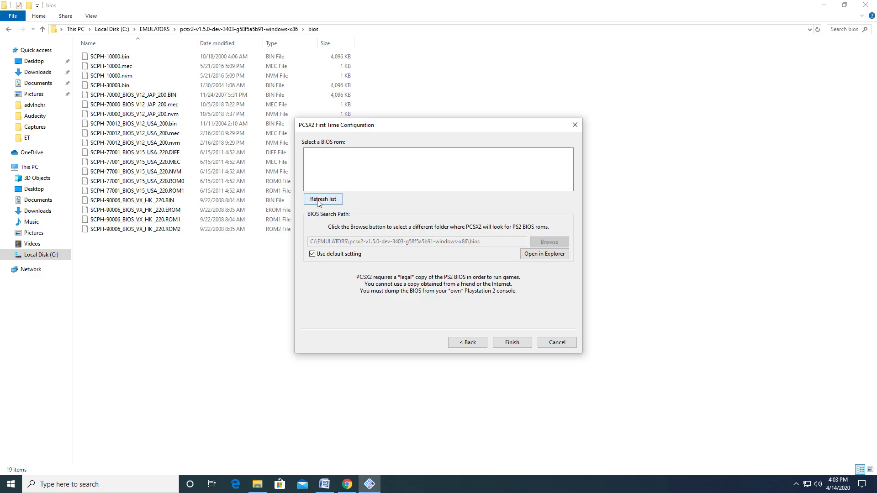
left_click(323, 199)
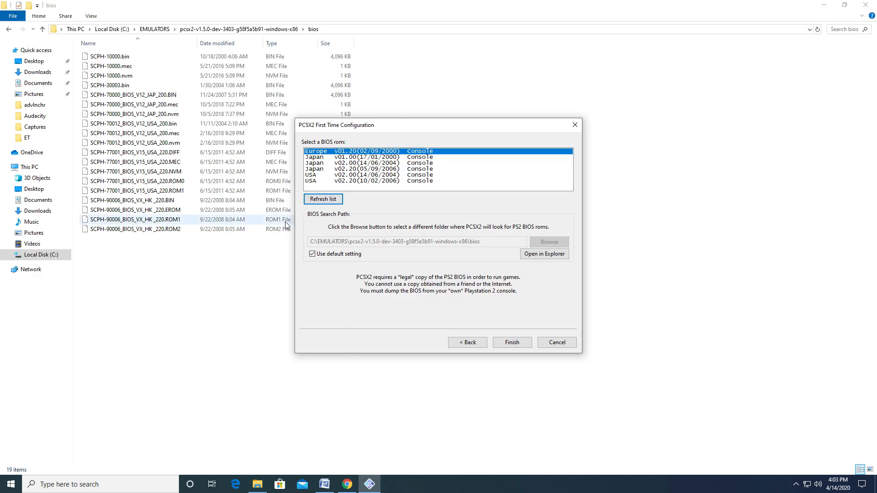
left_click(363, 181)
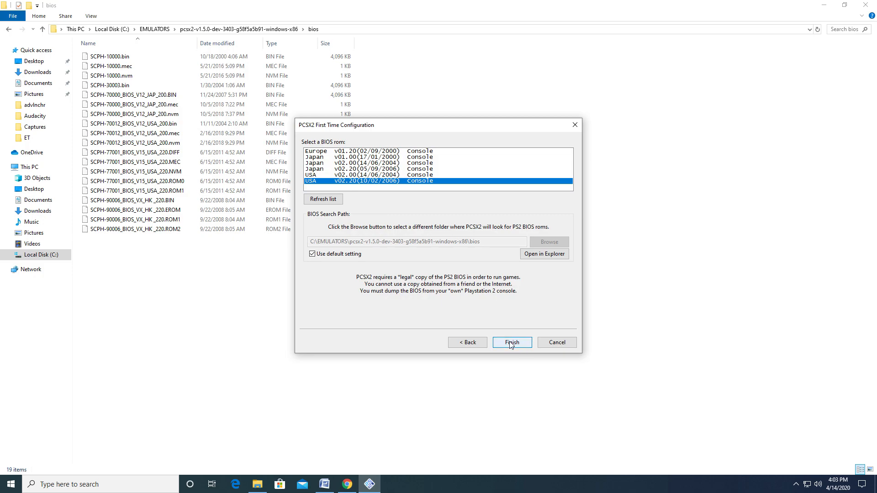
left_click(510, 343)
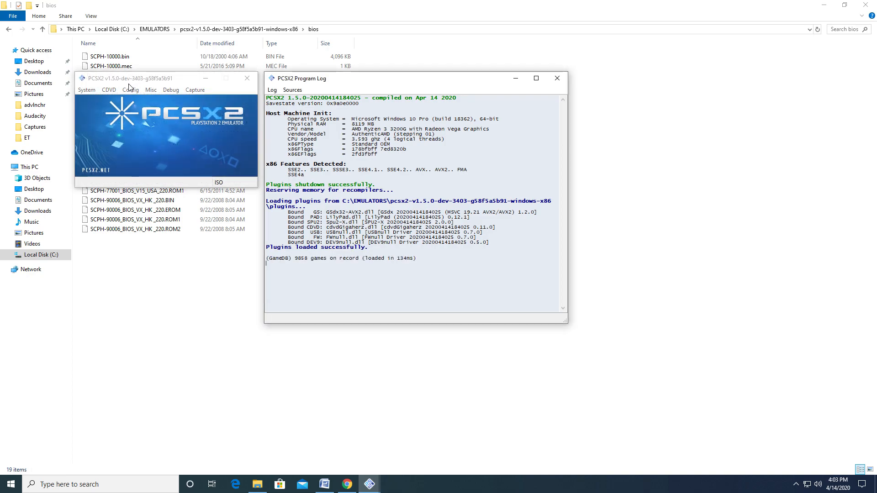
Bring up Emulation Settings from the Config menu
left_click(131, 90)
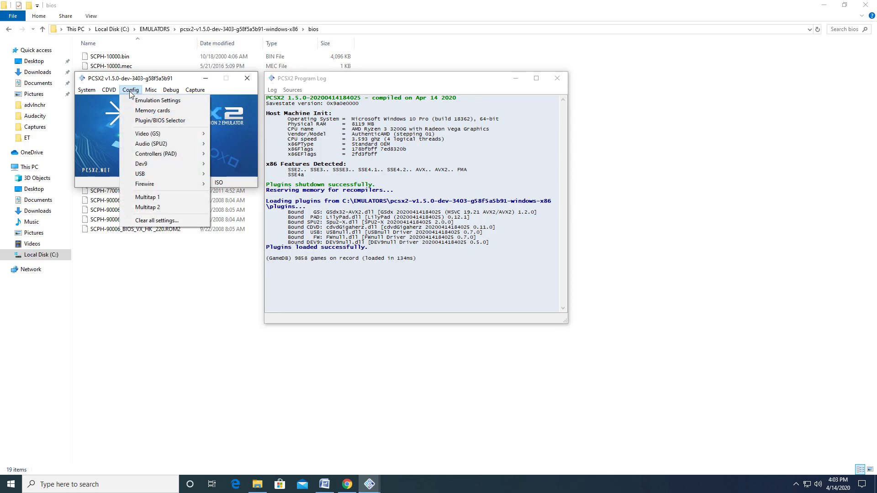
mouse_move(158, 101)
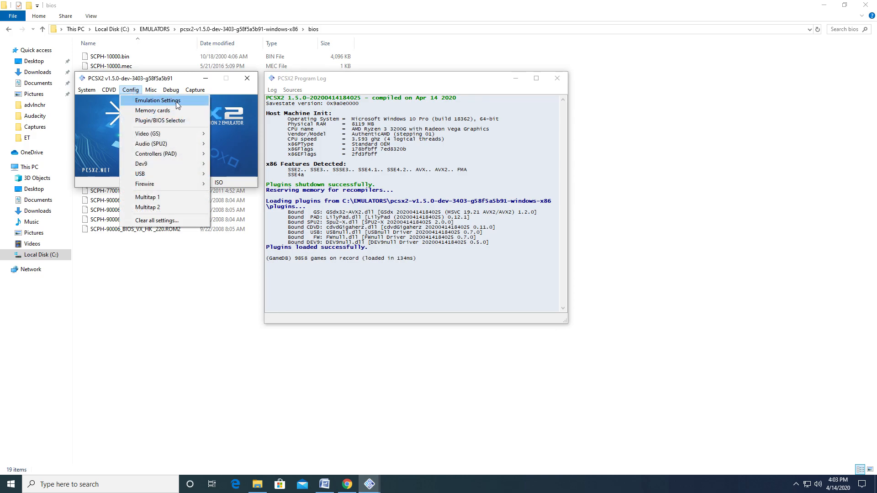
left_click(158, 100)
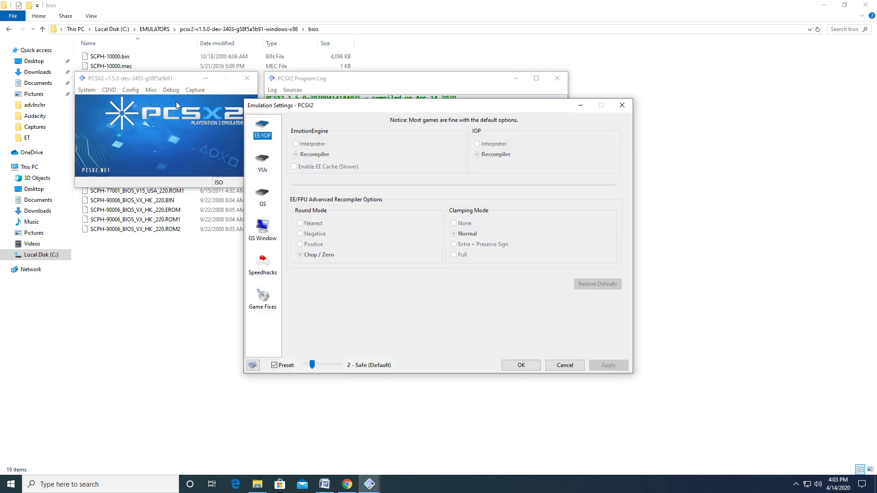
mouse_move(284, 127)
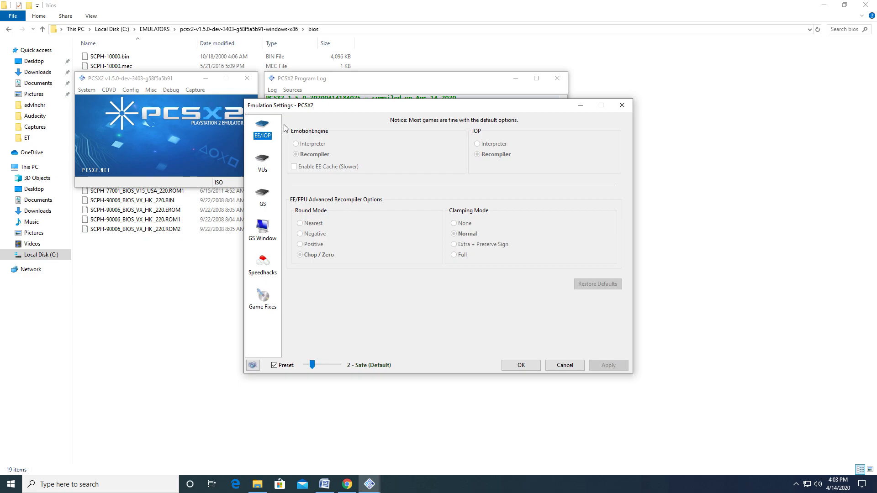
mouse_move(368, 307)
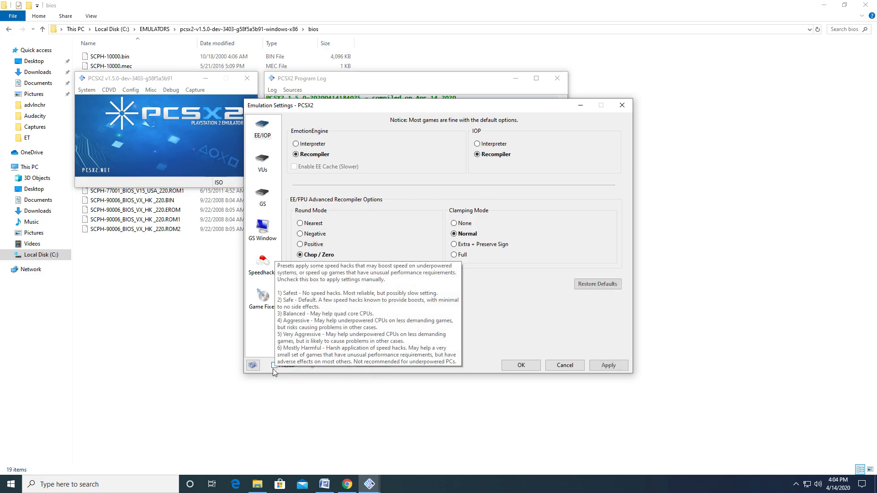
mouse_move(282, 389)
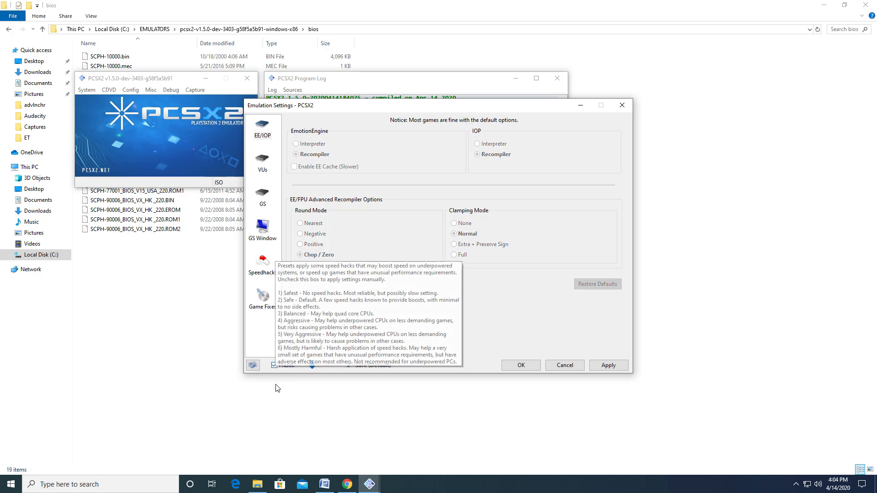
mouse_move(318, 456)
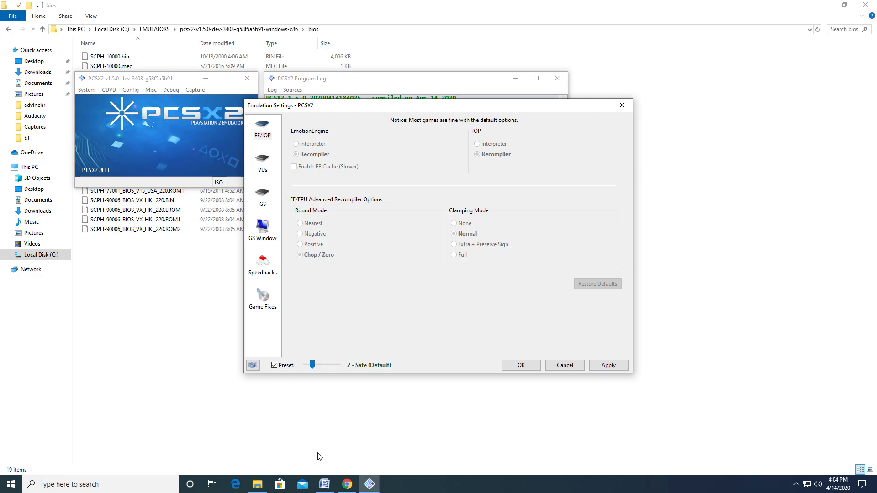
mouse_move(332, 378)
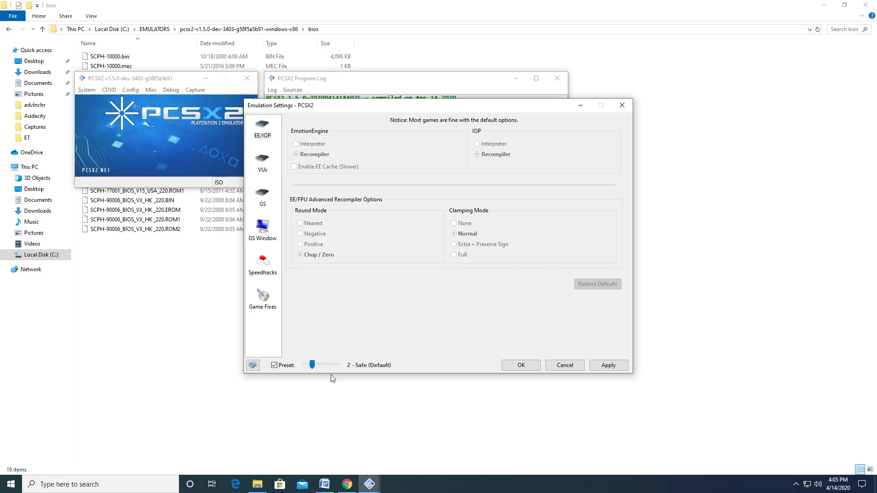
mouse_move(312, 365)
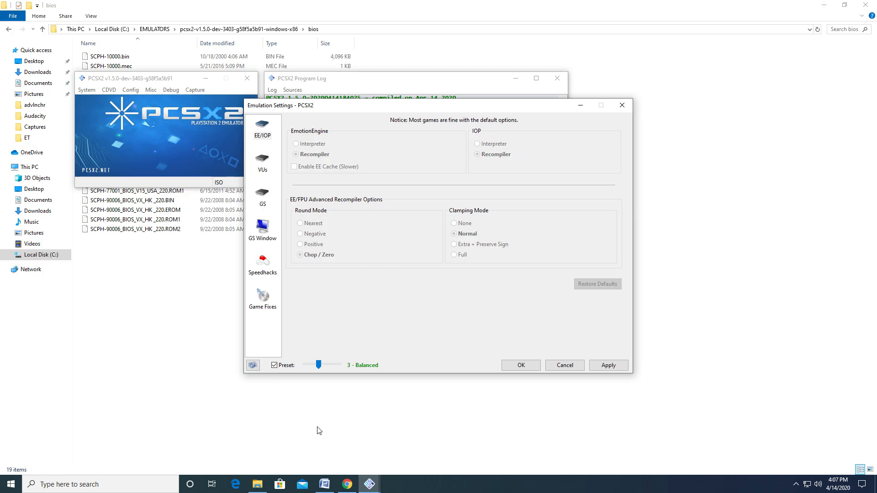
mouse_move(329, 378)
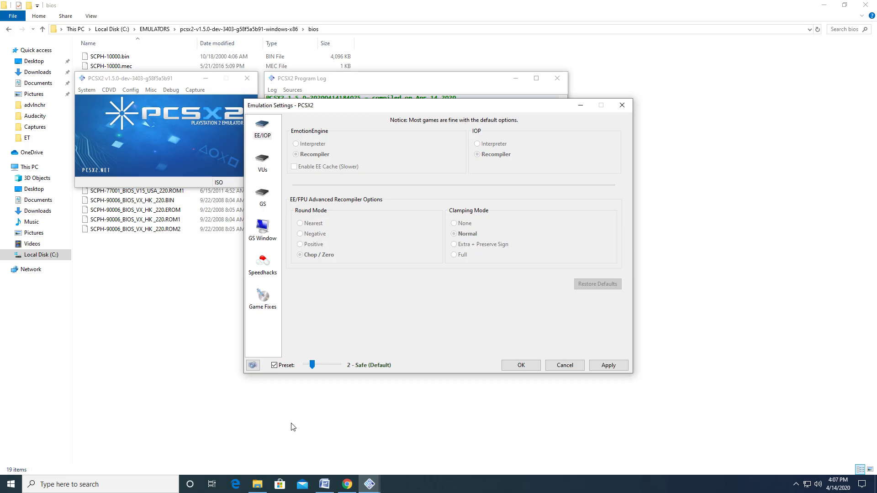
mouse_move(156, 326)
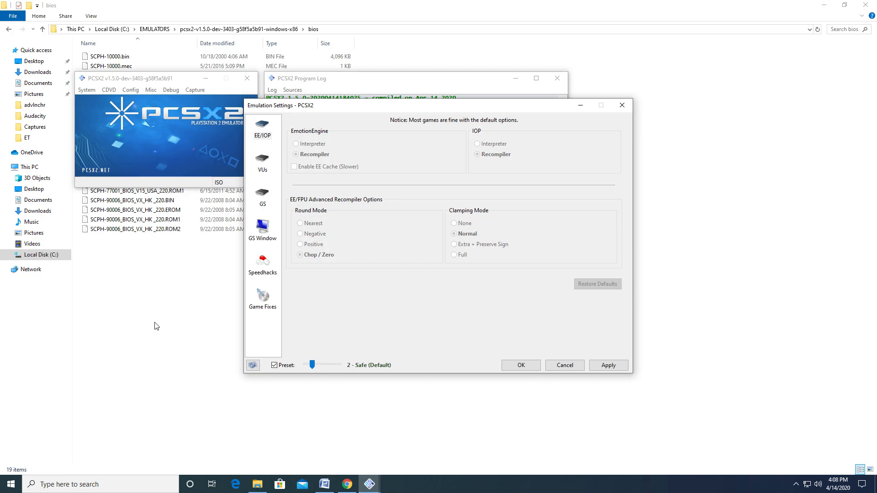
mouse_move(274, 366)
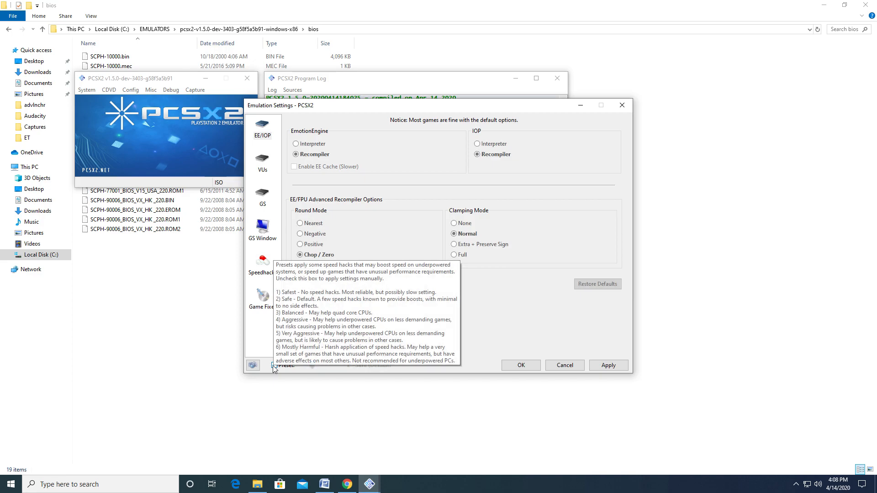
mouse_move(260, 267)
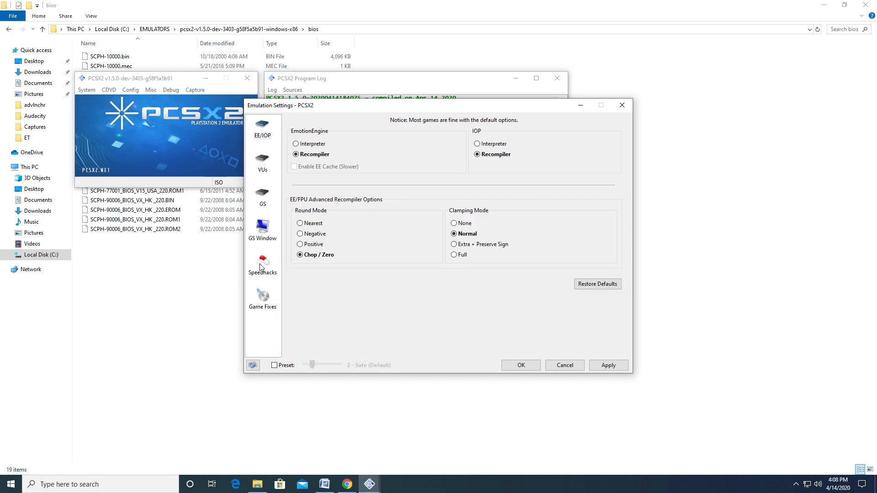
On the Speedhacks page, apply the 2 - Safe (Default) preset
left_click(263, 263)
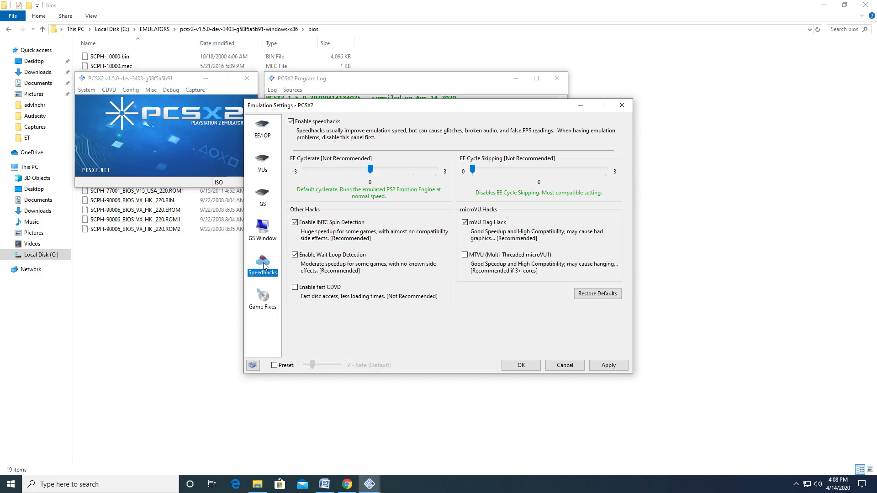
mouse_move(282, 272)
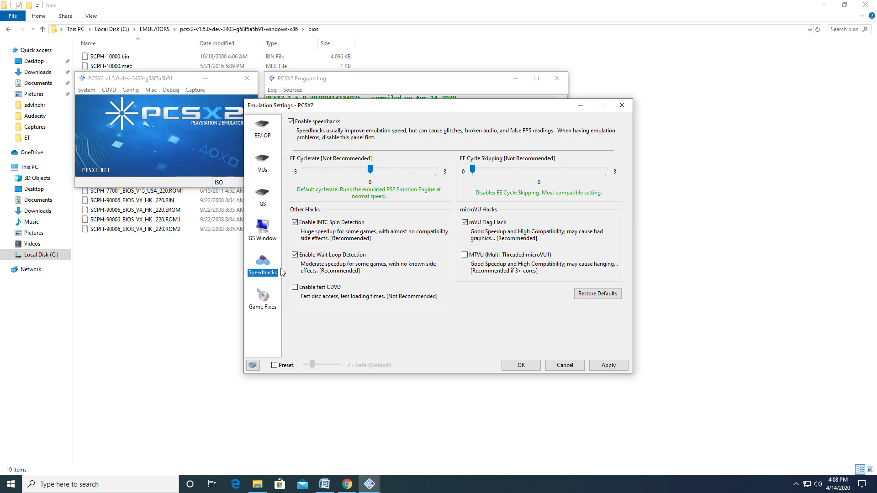
mouse_move(268, 232)
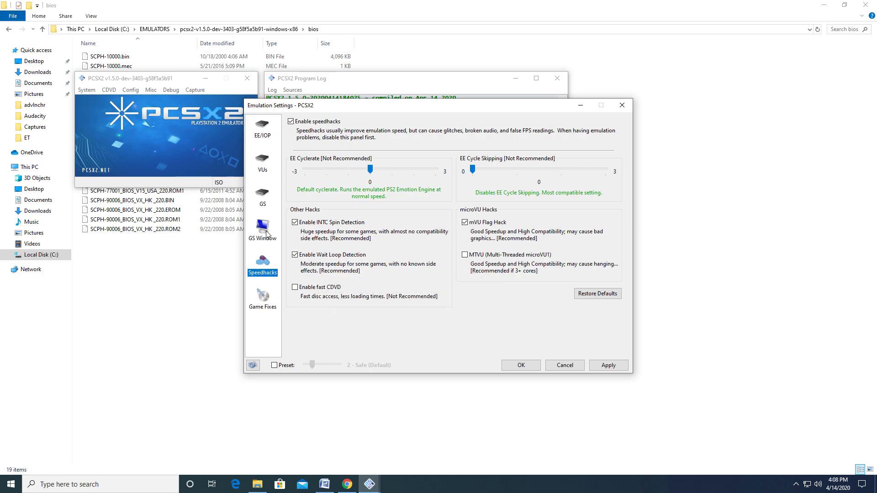
mouse_move(370, 170)
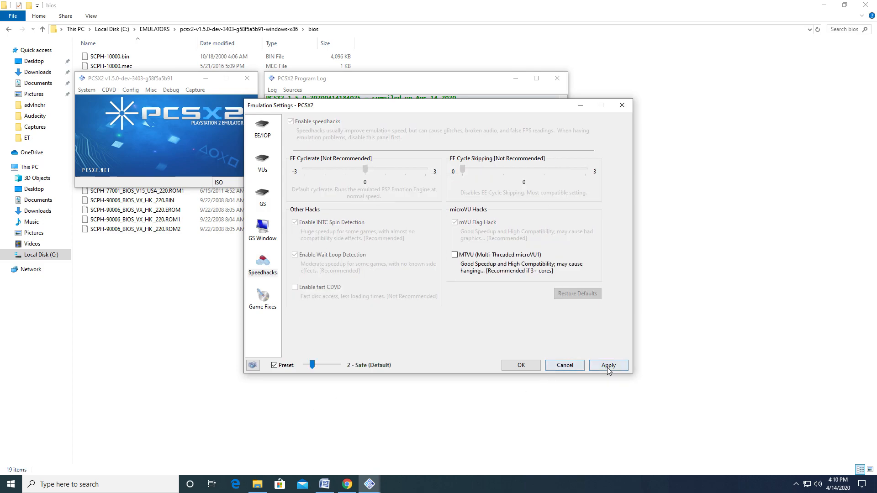
left_click(608, 365)
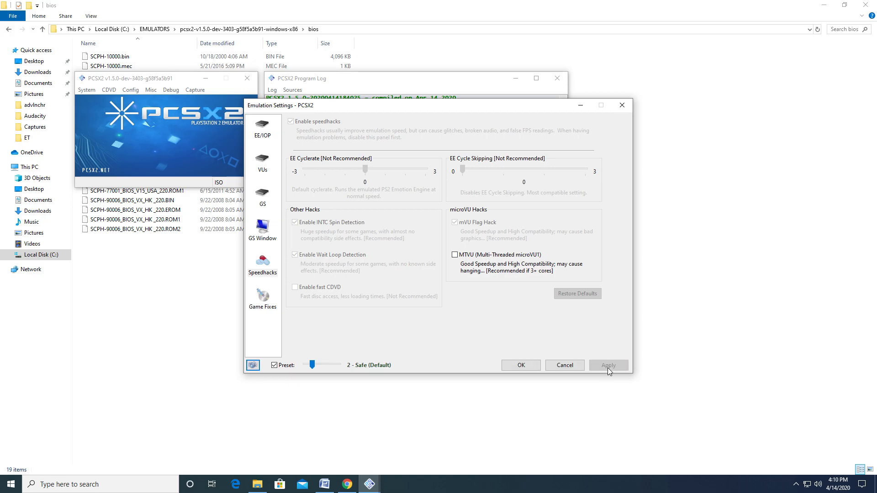
mouse_move(521, 369)
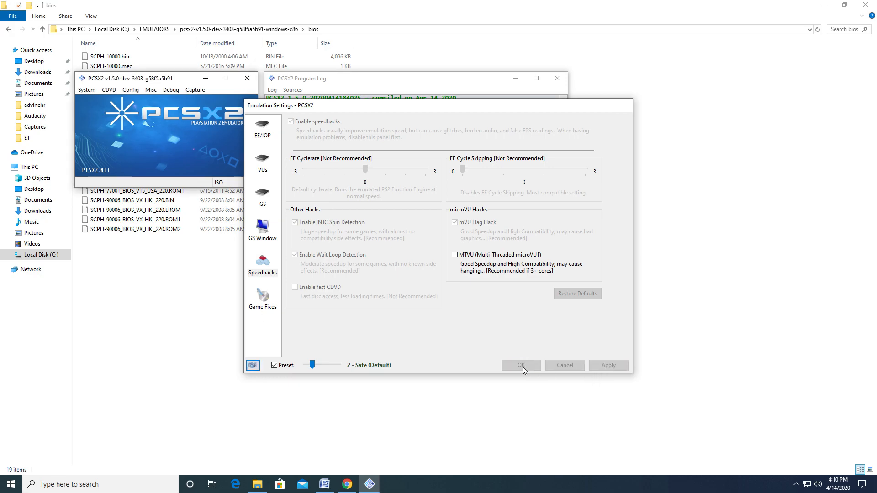
Close Emulation Settings with OK and bring up the Video (GS) plugin settings
left_click(131, 90)
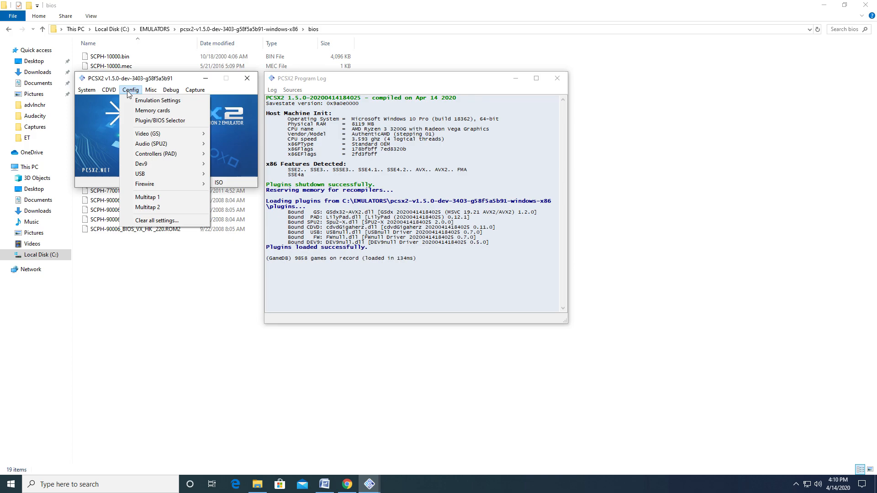
mouse_move(148, 134)
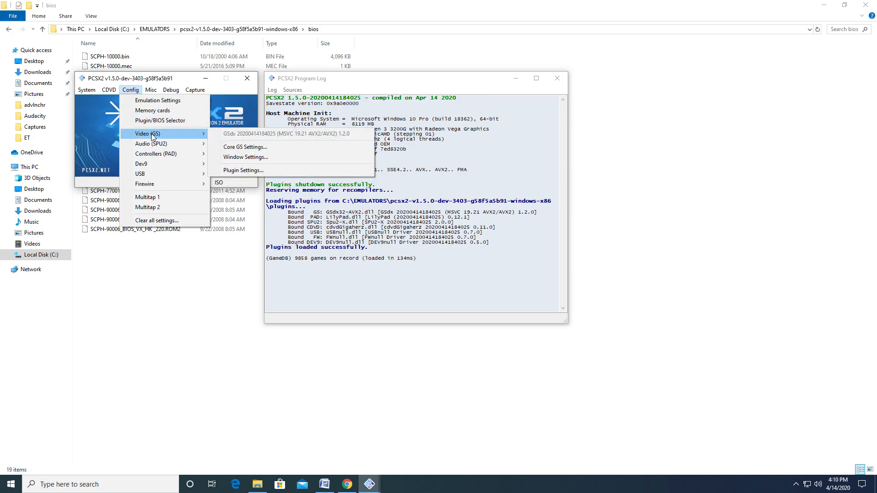
mouse_move(182, 141)
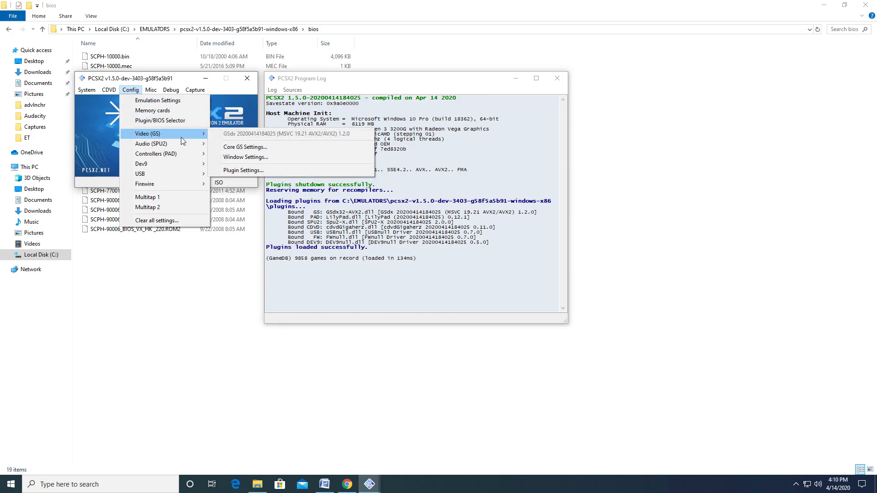
mouse_move(243, 169)
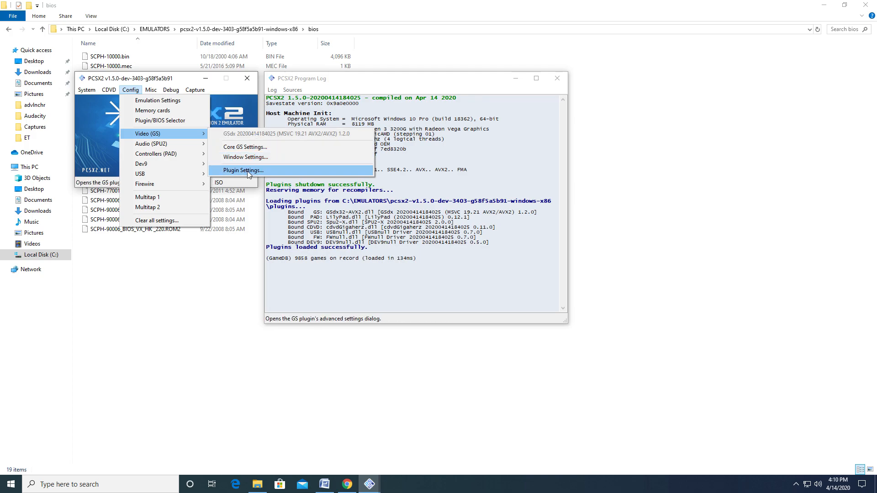
left_click(242, 170)
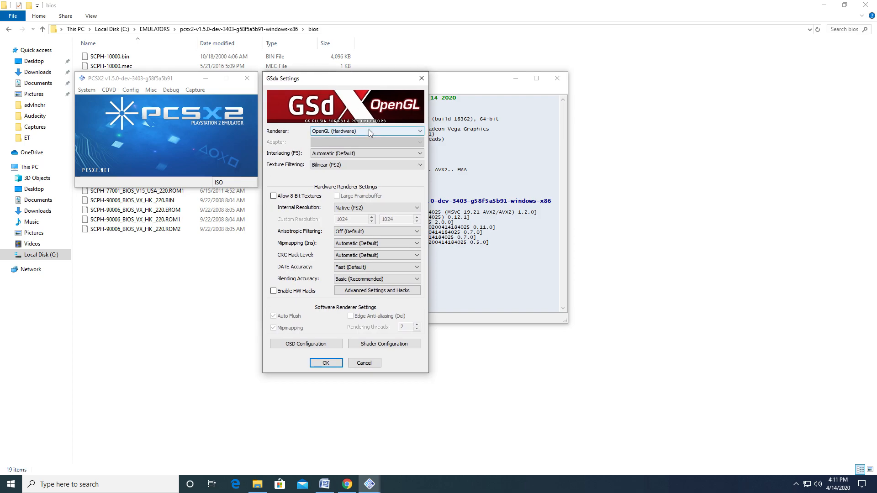
mouse_move(383, 136)
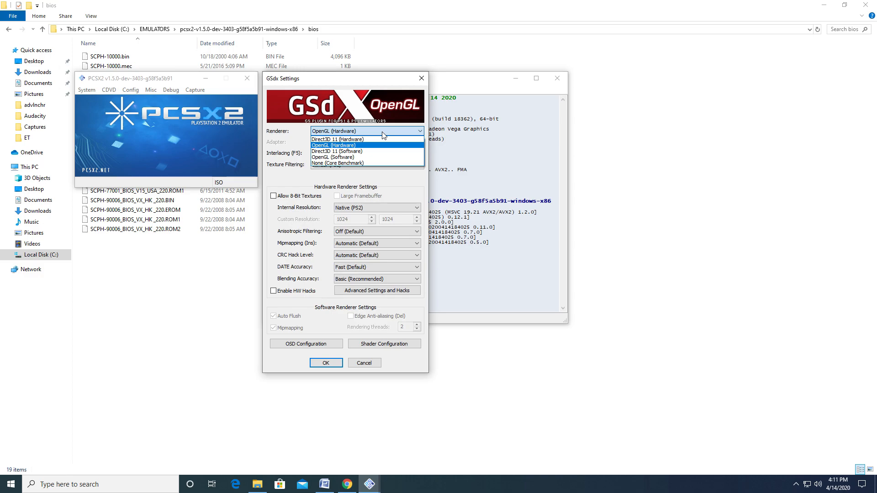
Keep the OpenGL (Hardware) renderer and show the Internal Resolution choices
left_click(333, 146)
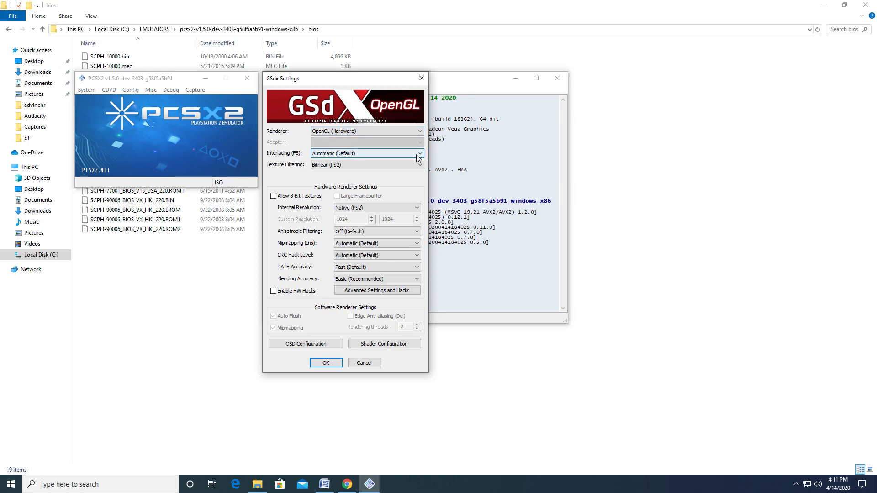
mouse_move(400, 208)
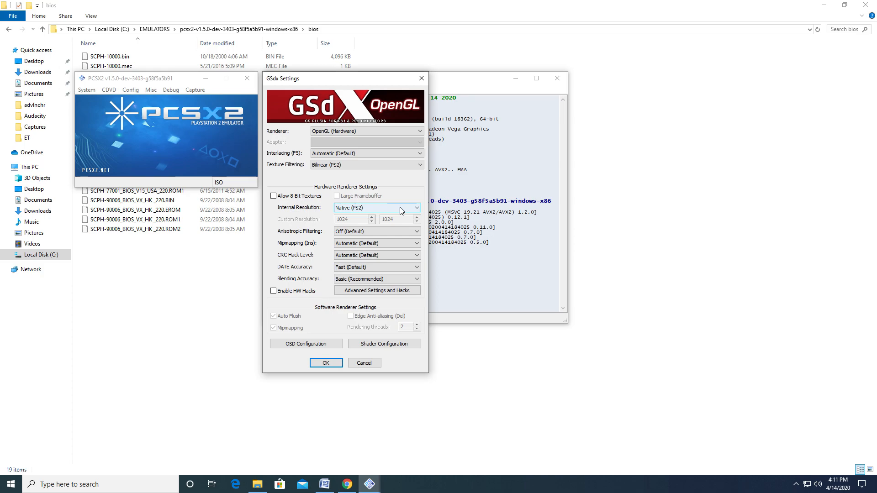
left_click(416, 208)
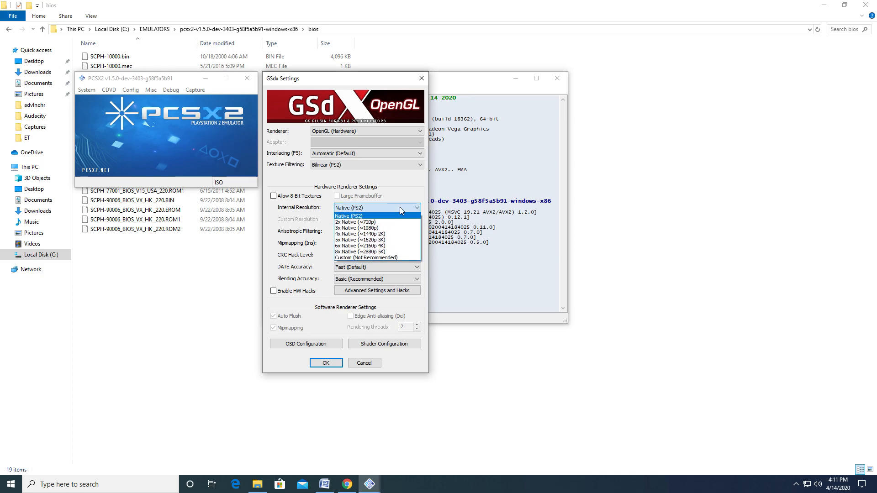
mouse_move(380, 227)
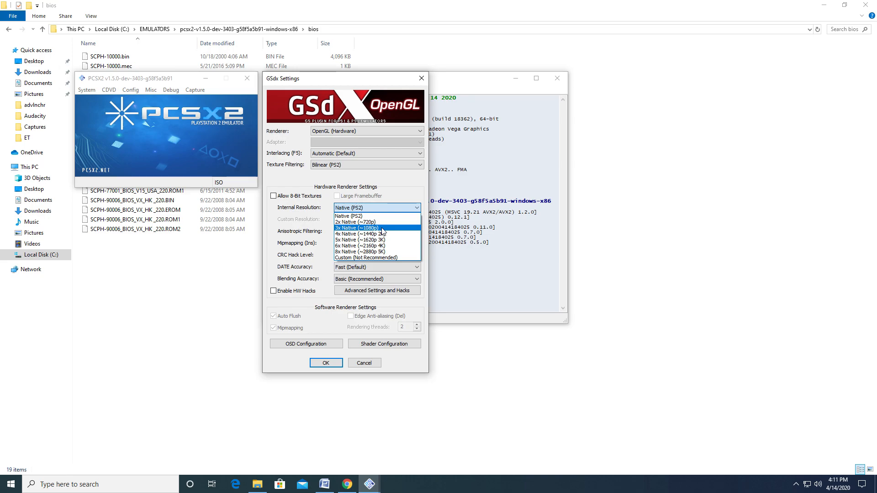
Set GSdx internal resolution to 3x Native (~1080p) and enable HW Hacks
left_click(357, 227)
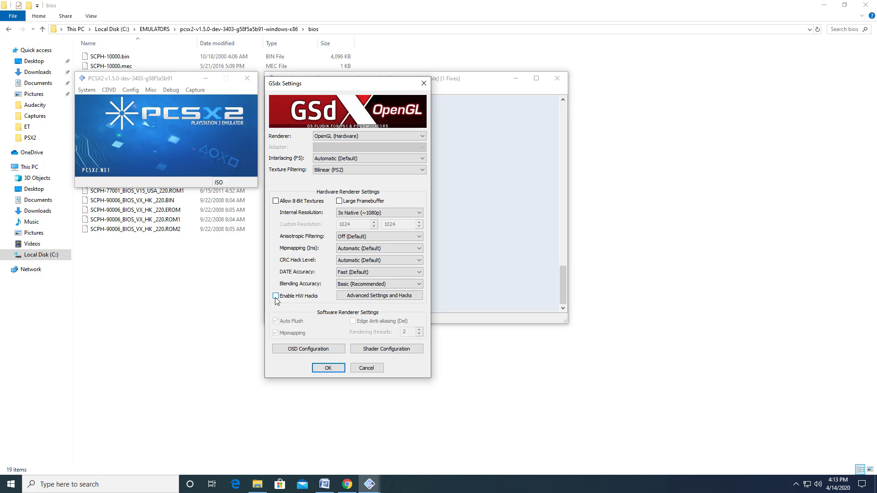
left_click(275, 295)
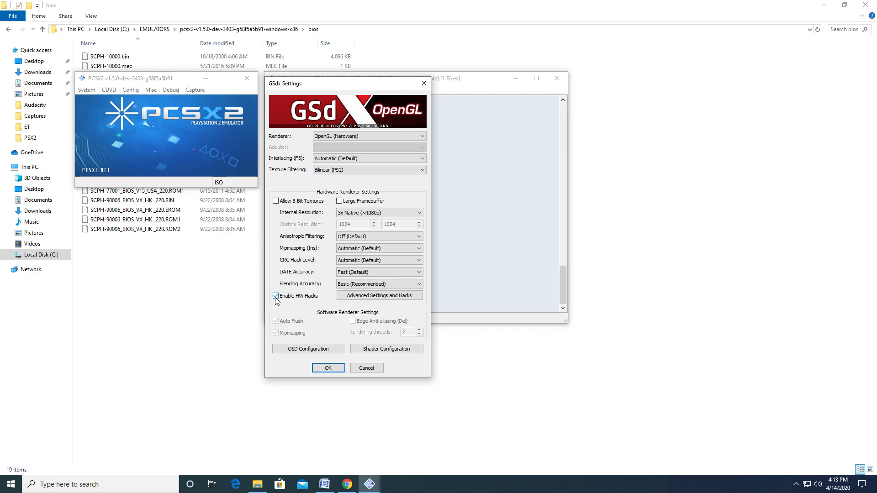
left_click(275, 295)
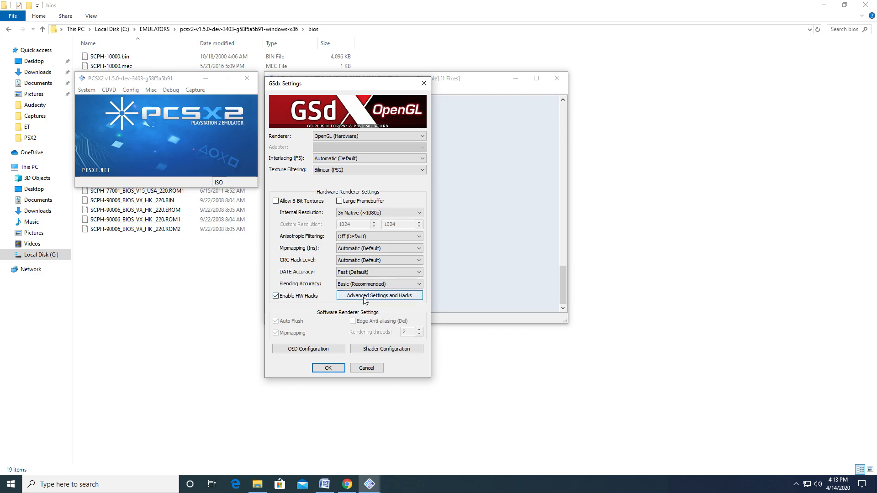
Review the Advanced Settings and Hacks rendering options, then save the graphics settings
left_click(378, 295)
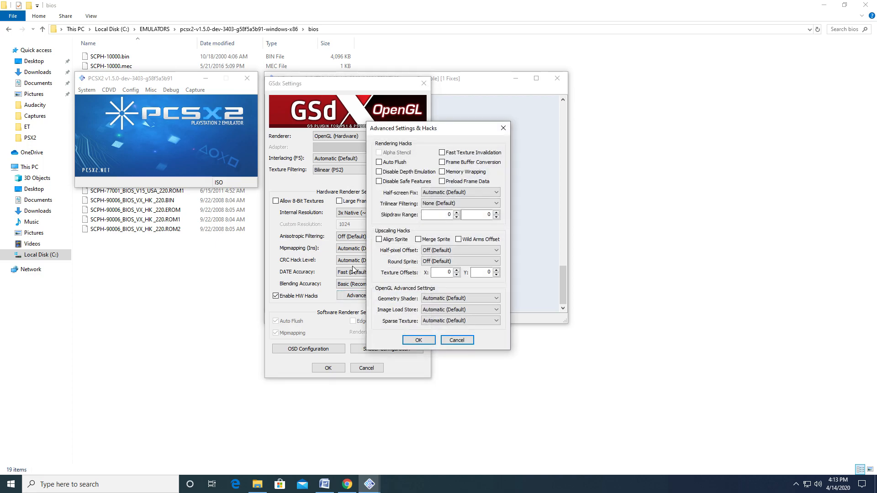
mouse_move(387, 263)
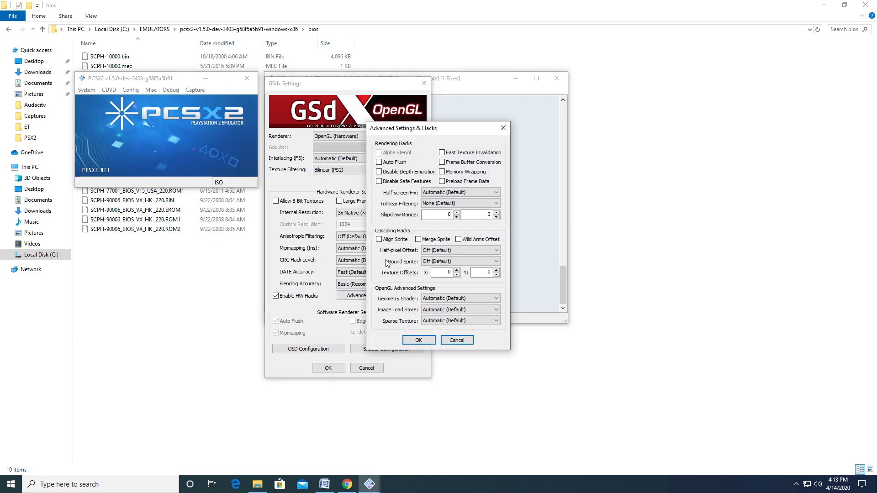
mouse_move(424, 188)
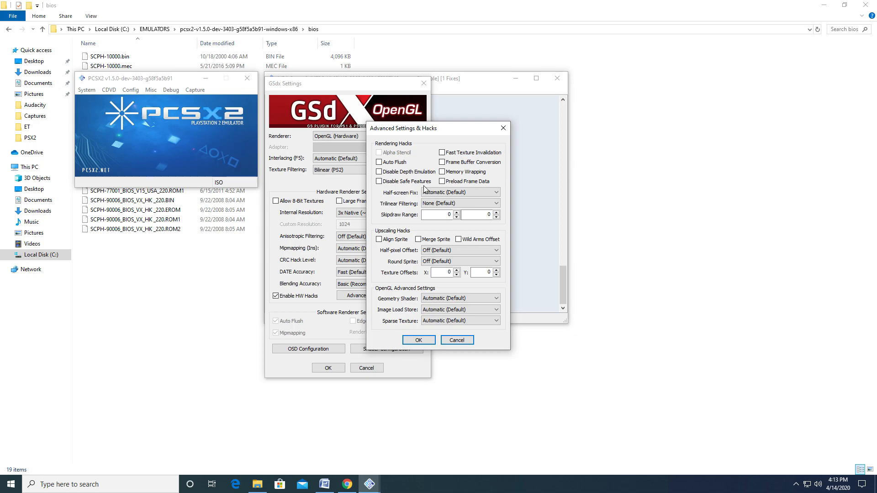
mouse_move(398, 184)
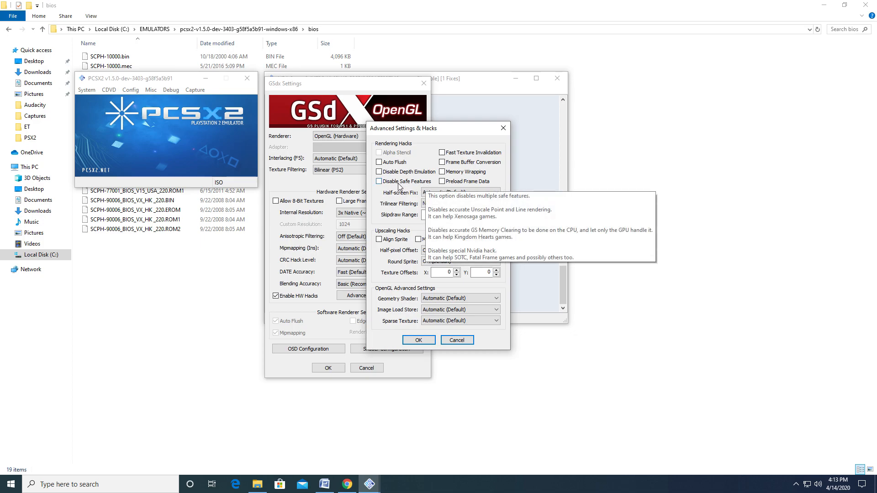
left_click(131, 90)
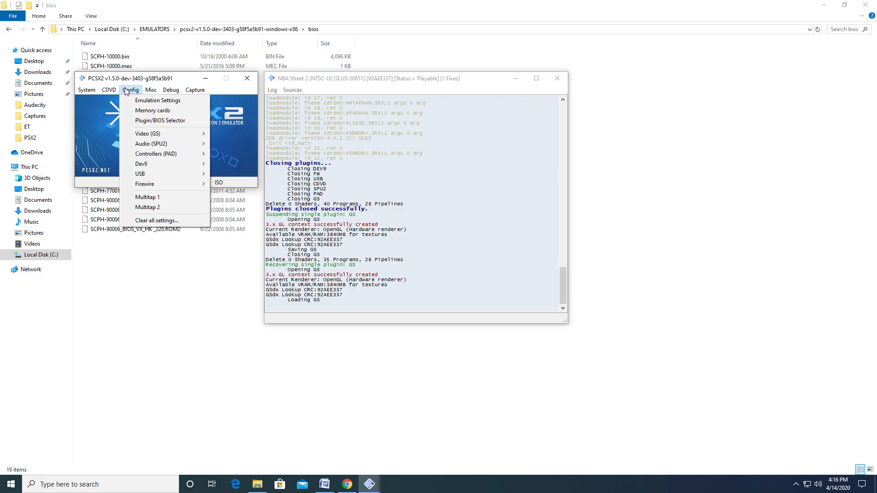
mouse_move(155, 153)
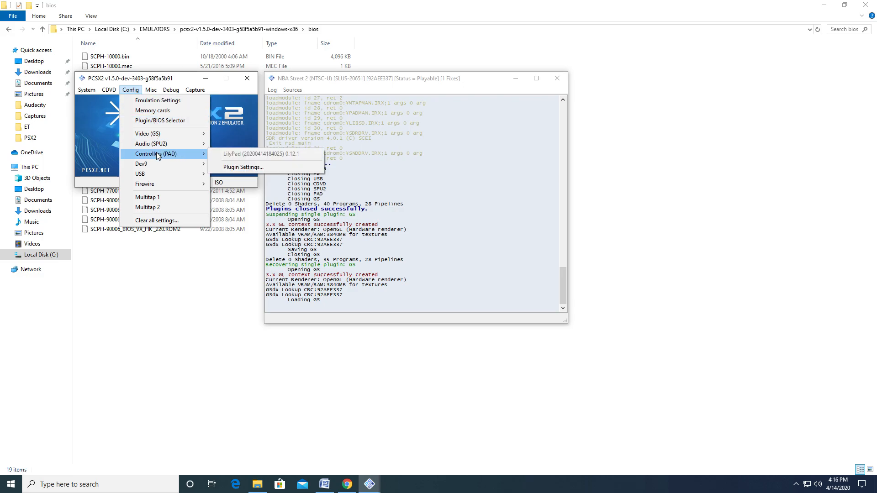
Bring up the LilyPad controller plugin settings via Config > Controllers (PAD) > Plugin Settings
left_click(243, 166)
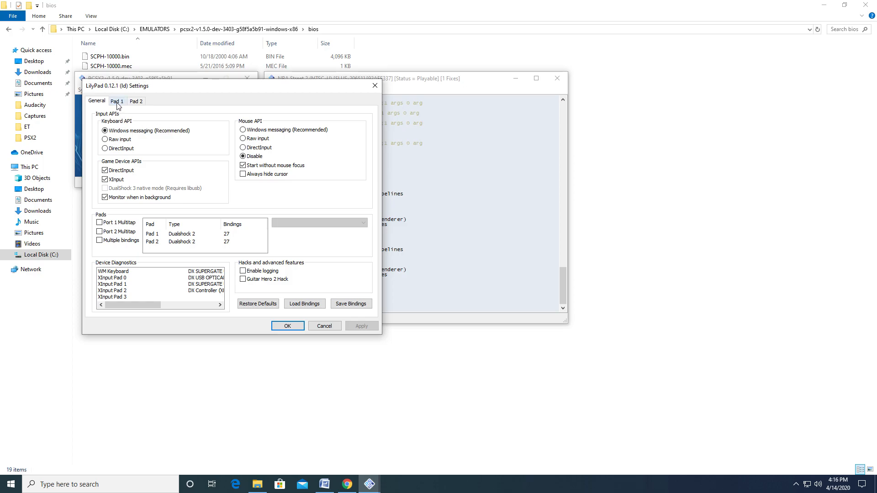
Review Pad 1's XInput bindings including R3, then confirm the LilyPad settings with OK
left_click(116, 102)
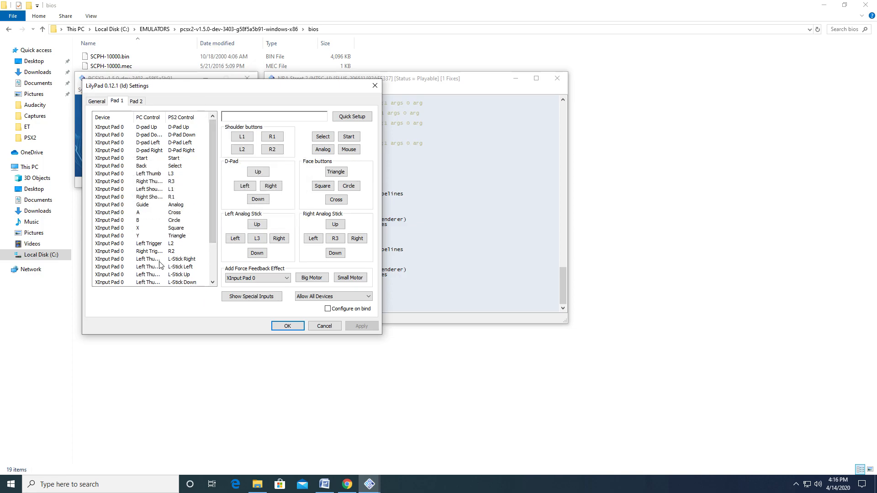
mouse_move(237, 312)
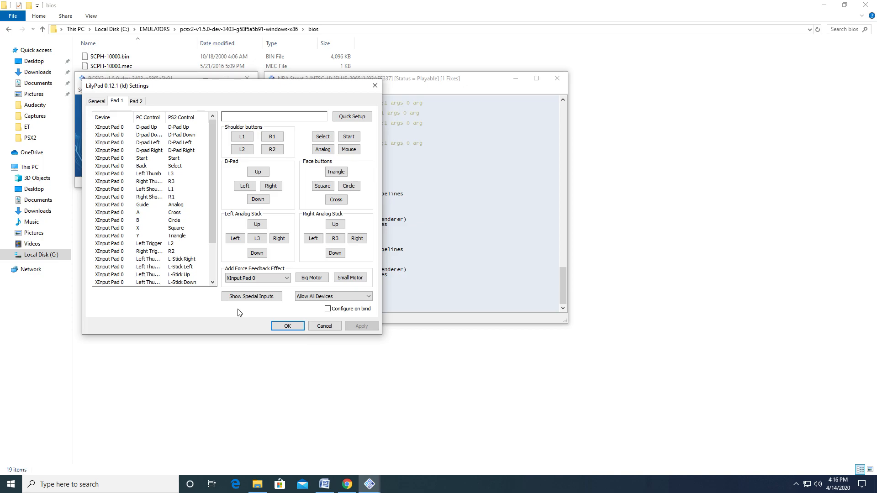
mouse_move(231, 179)
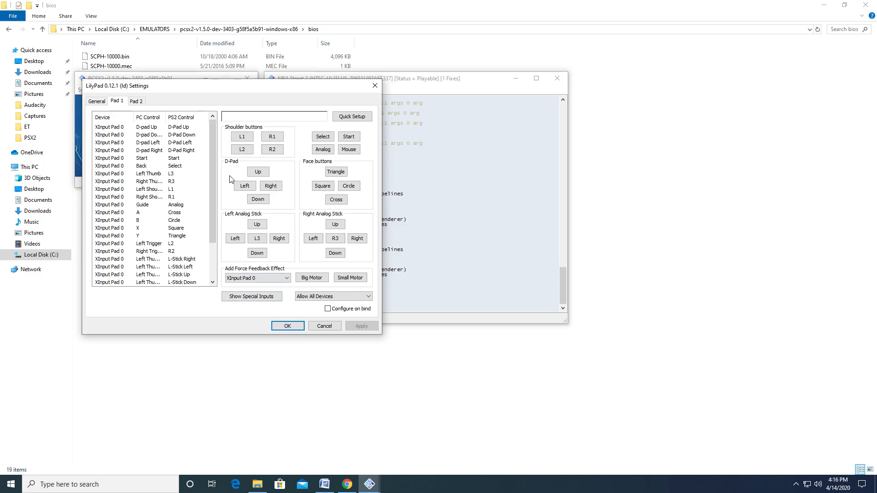
mouse_move(232, 174)
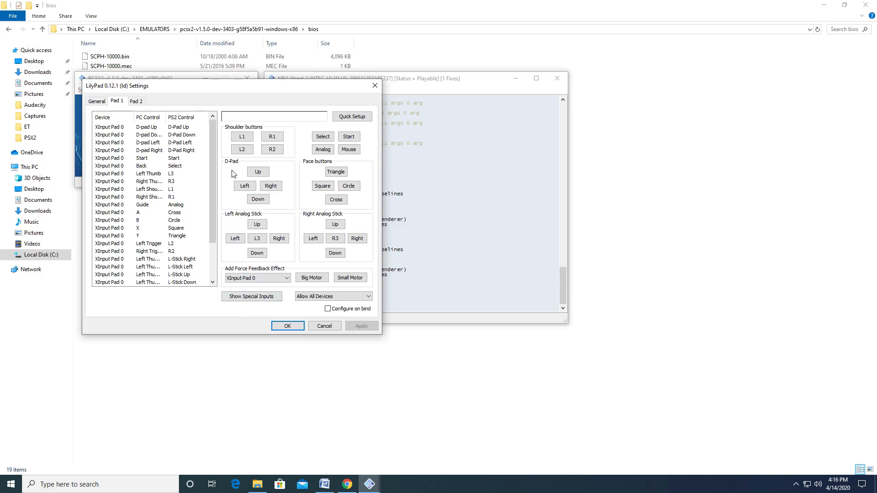
mouse_move(186, 188)
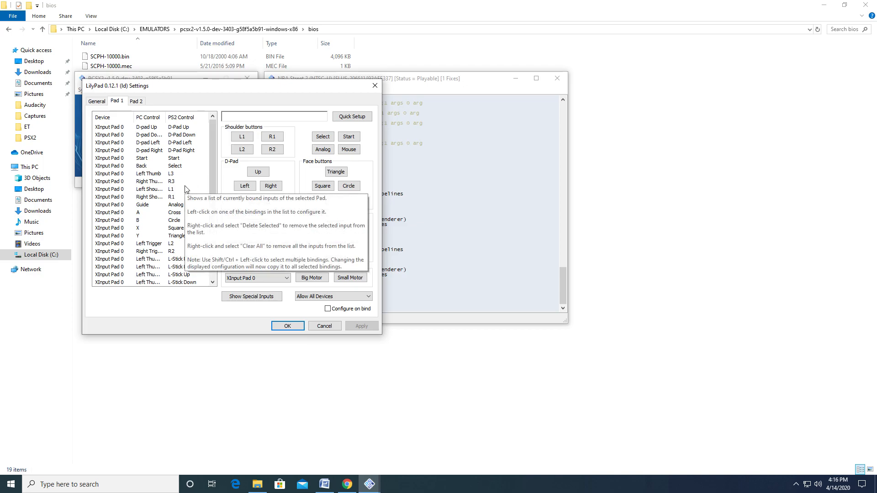
mouse_move(170, 192)
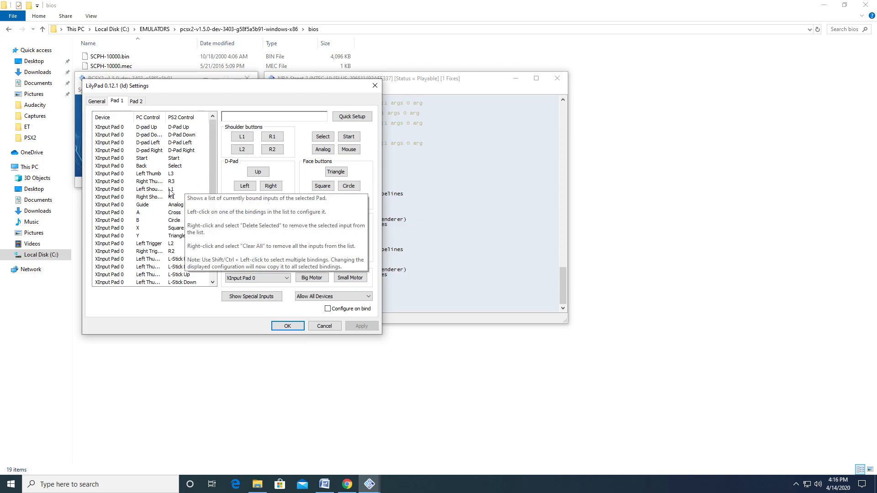
mouse_move(189, 184)
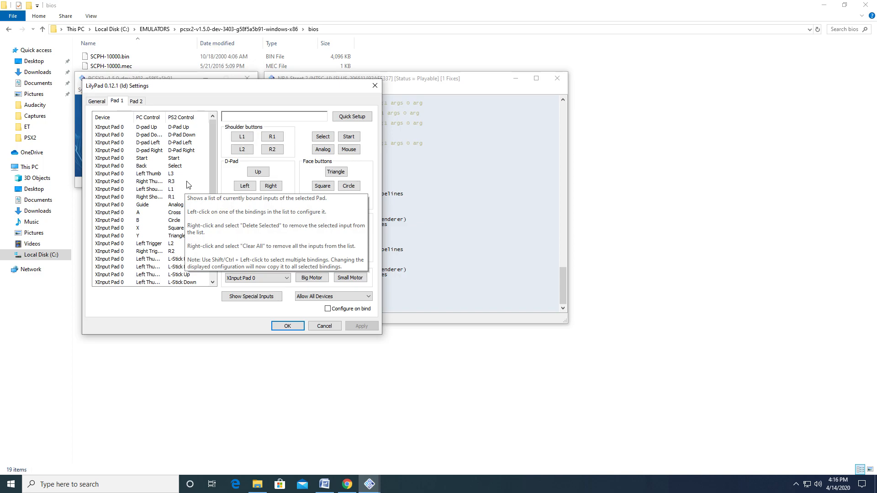
right_click(156, 181)
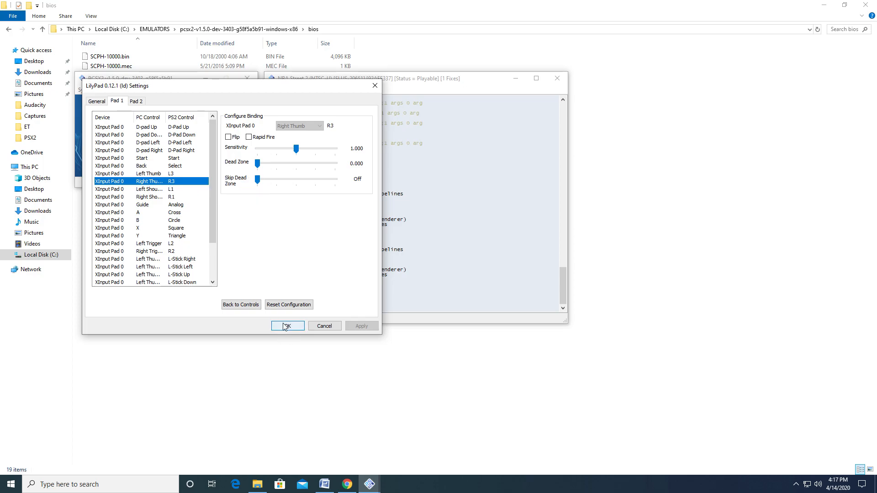
left_click(286, 326)
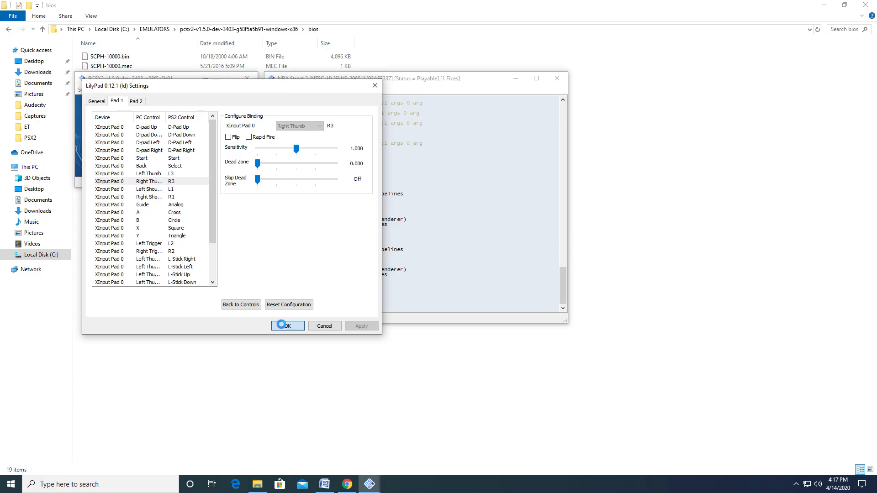
left_click(286, 325)
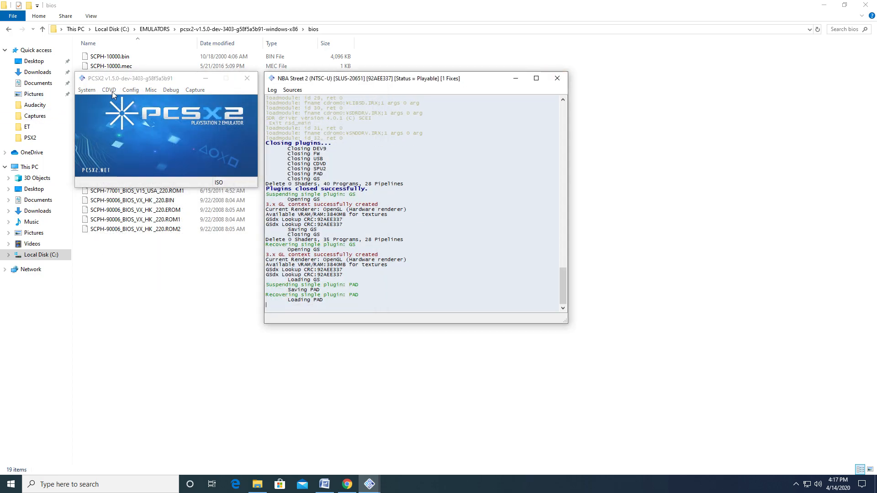
Confirm ISO as the CDVD disc source with NBA Street Vol. 2.iso selected in the ISO Selector
left_click(109, 89)
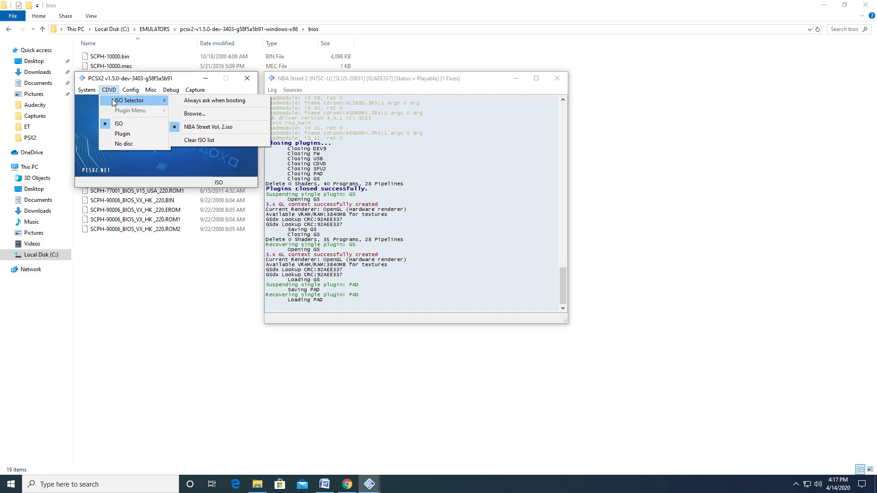
mouse_move(213, 100)
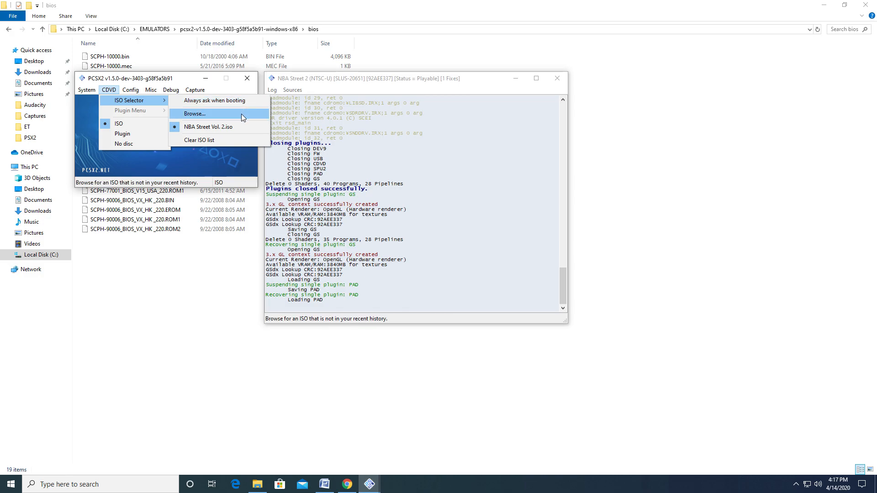
mouse_move(214, 100)
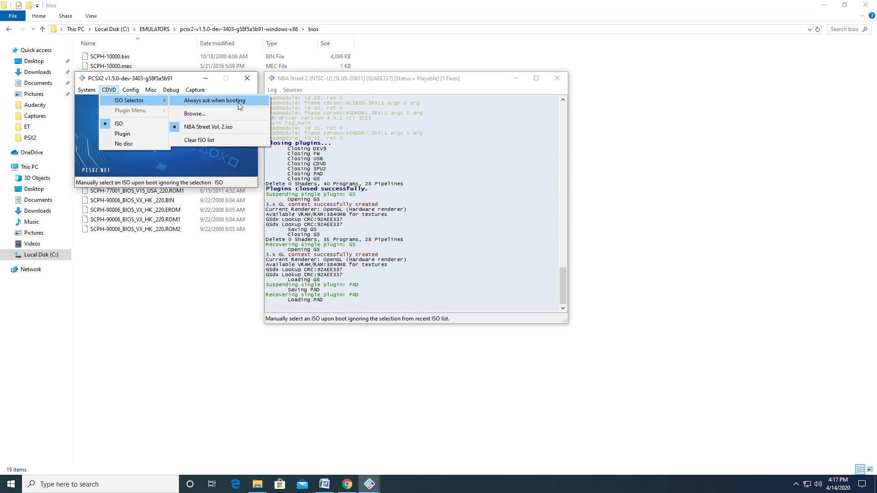
left_click(213, 101)
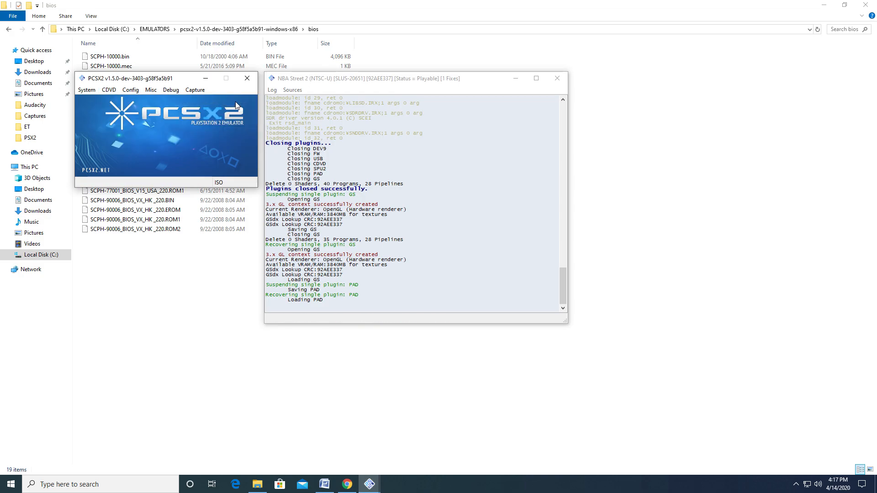
mouse_move(365, 451)
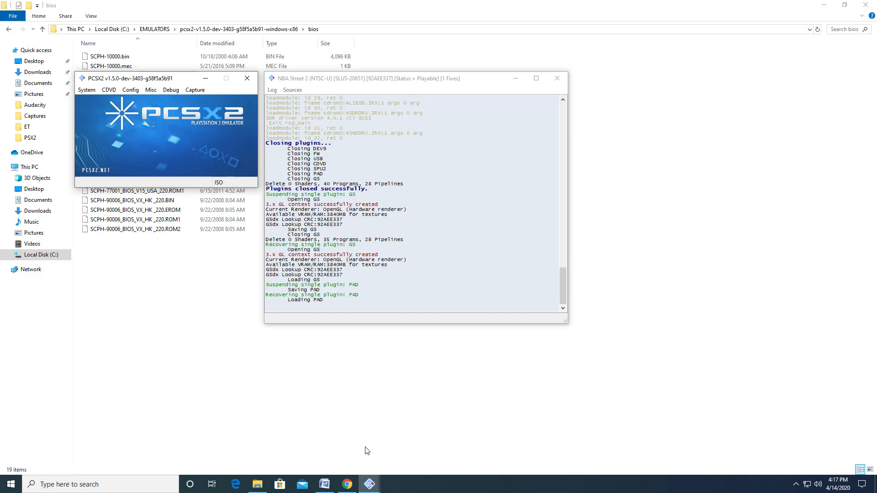
mouse_move(131, 91)
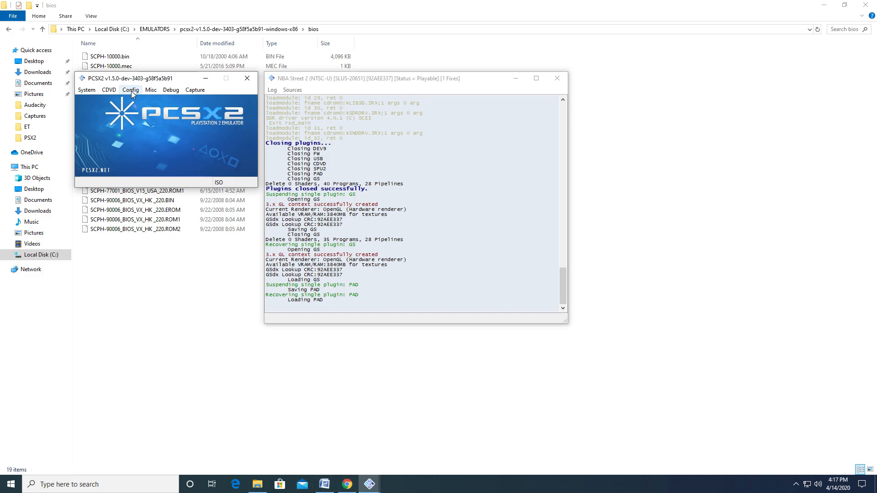
left_click(109, 90)
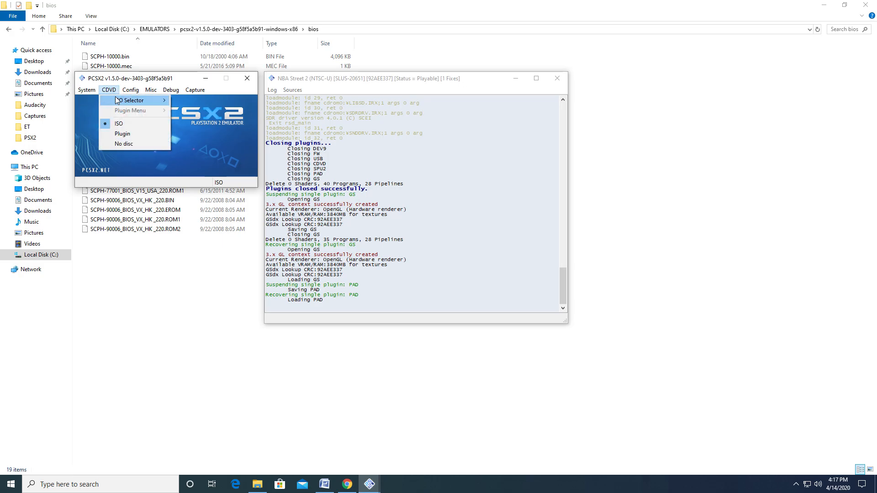
left_click(133, 101)
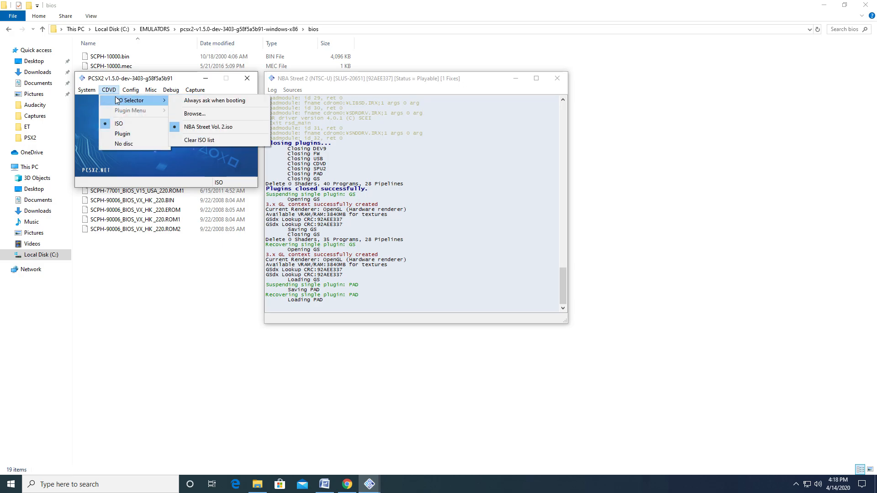
left_click(87, 91)
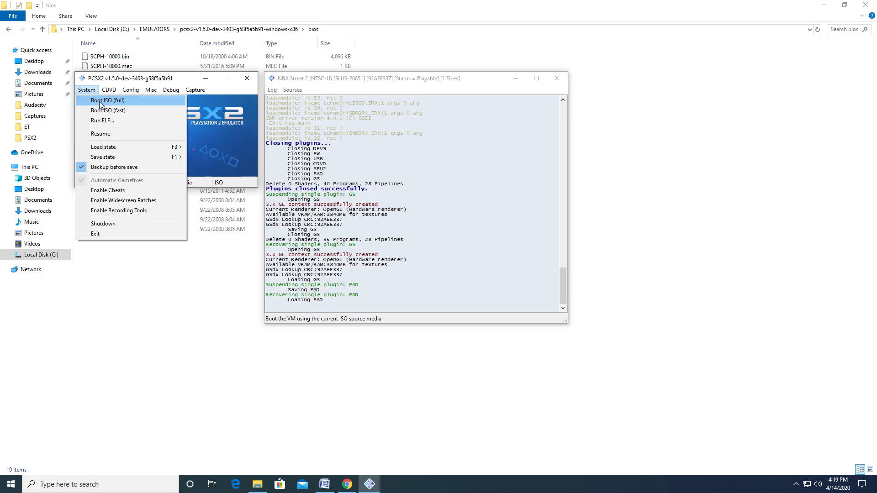
Run System > Boot ISO (full) to start NBA Street Vol. 2
left_click(108, 101)
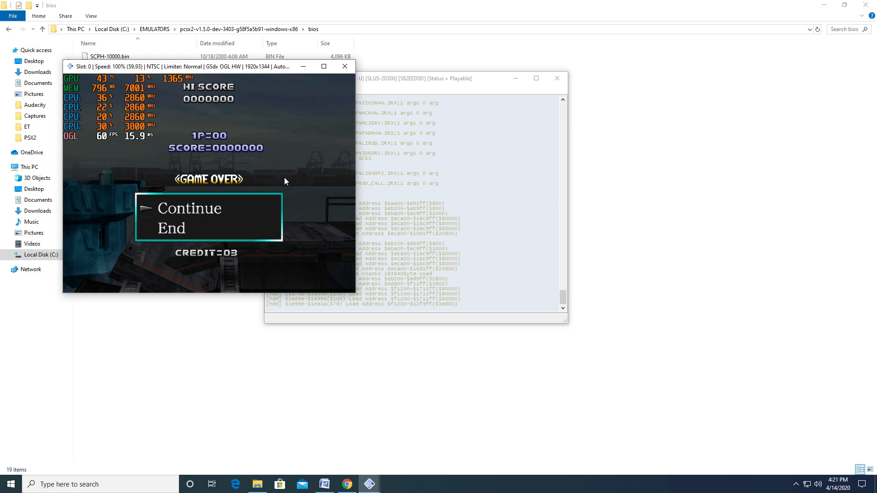
mouse_move(260, 177)
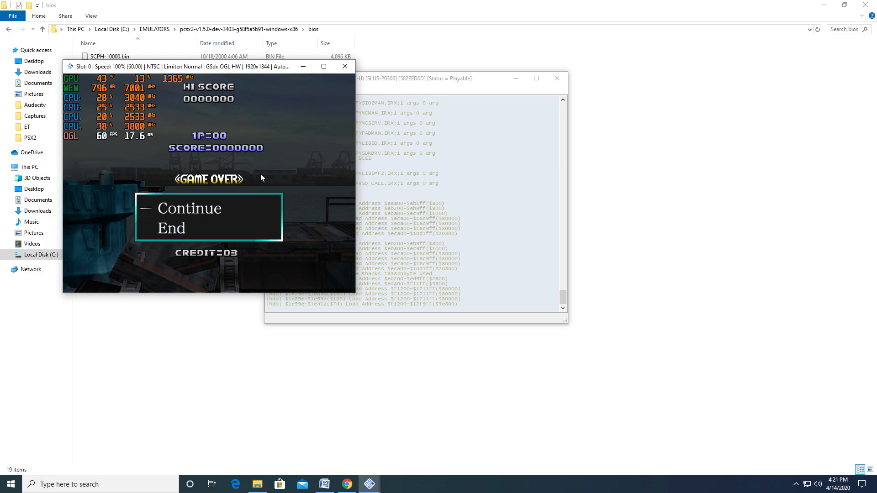
mouse_move(312, 81)
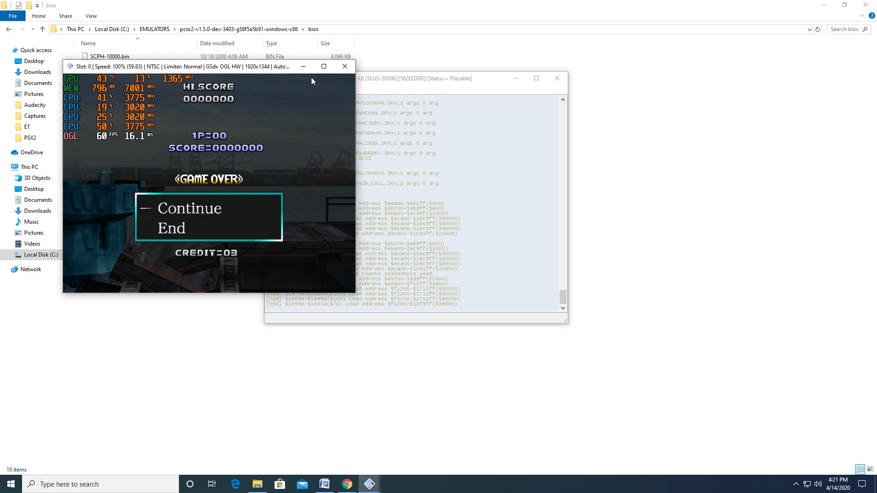